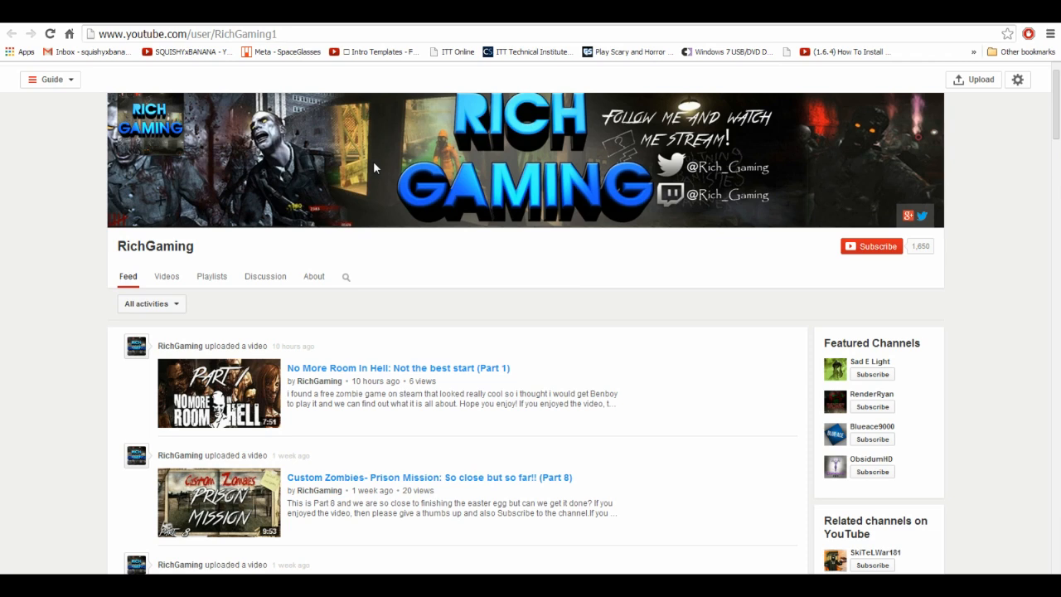
{"action": "mouse_move", "coordinate": [395, 75]}
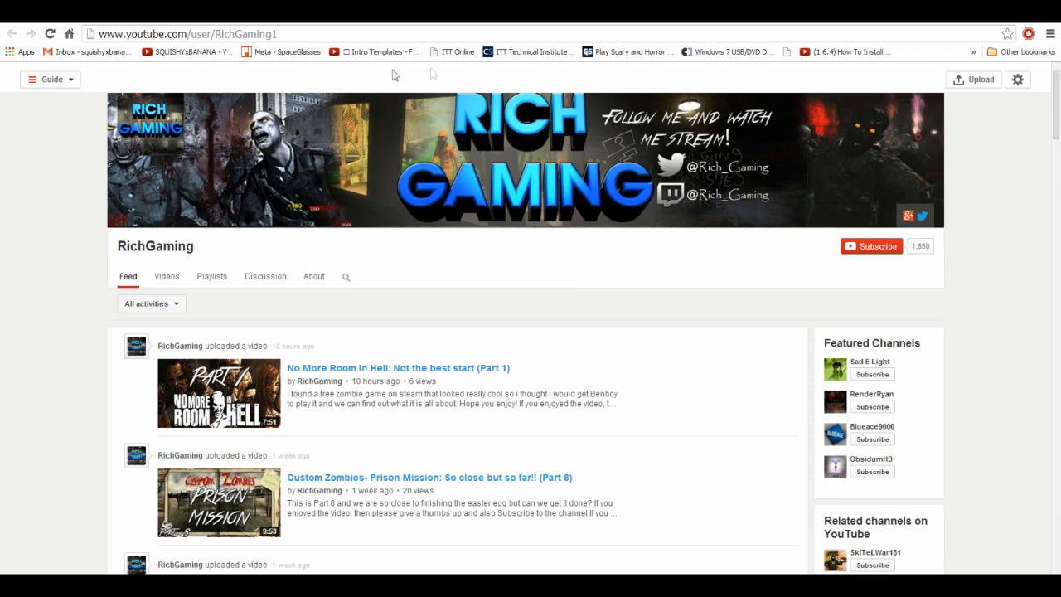
{"action": "mouse_move", "coordinate": [827, 226]}
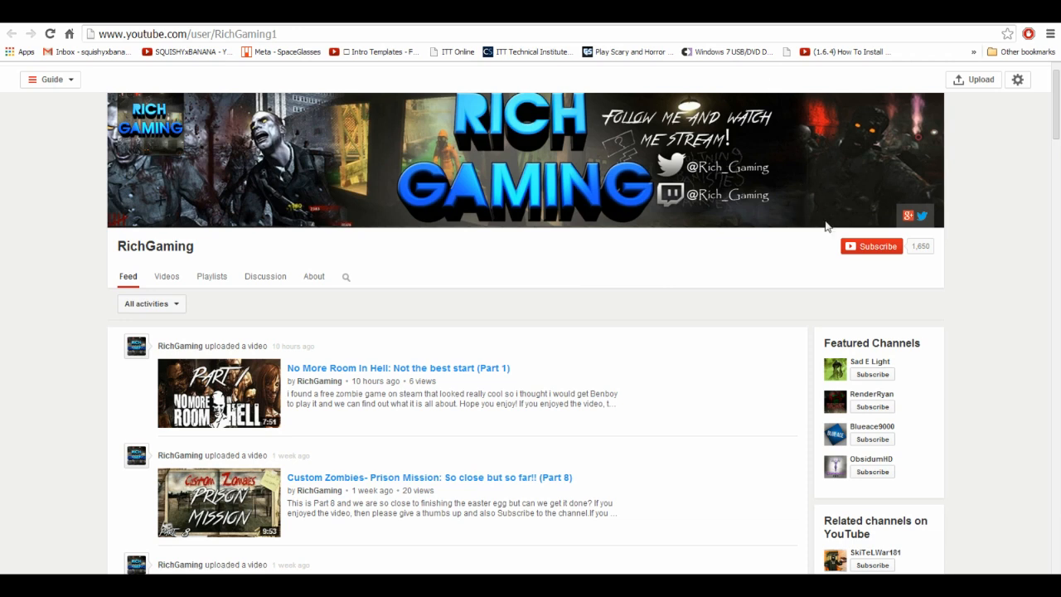
{"action": "mouse_move", "coordinate": [232, 51]}
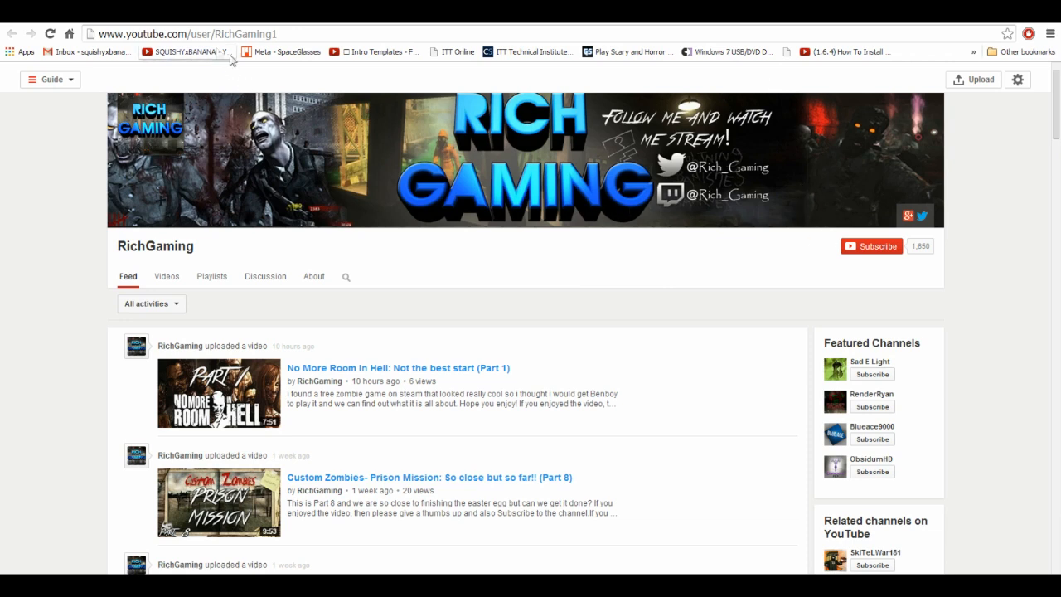
{"action": "mouse_move", "coordinate": [259, 68]}
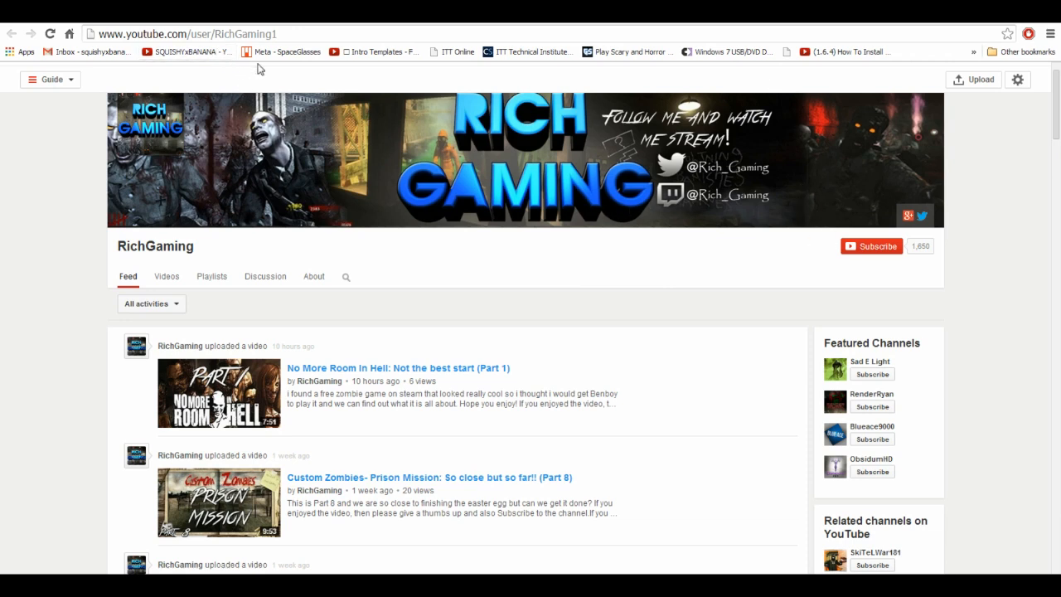
{"action": "mouse_move", "coordinate": [974, 293]}
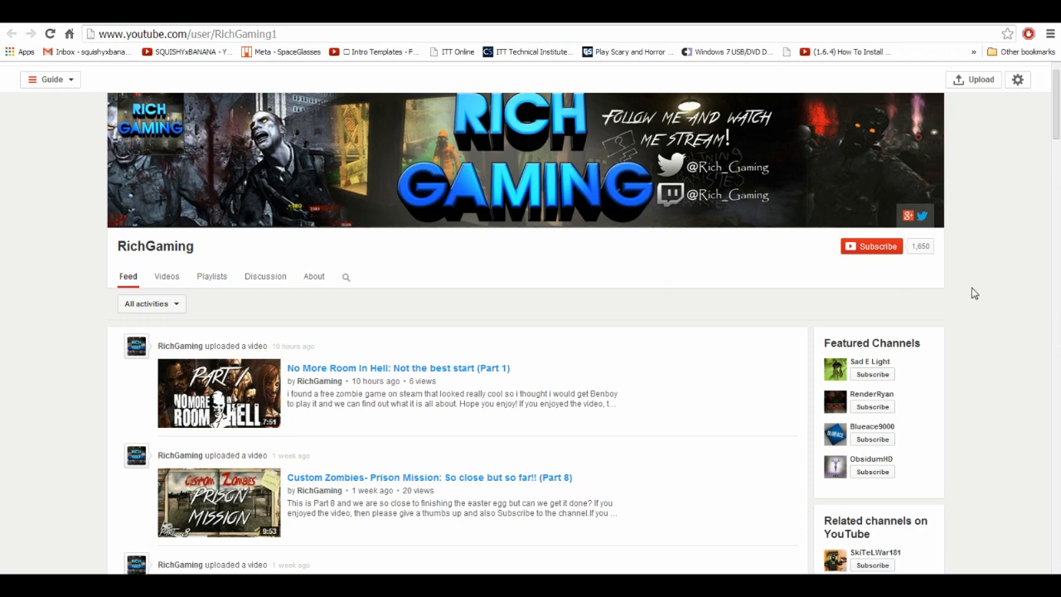
{"action": "mouse_move", "coordinate": [763, 380]}
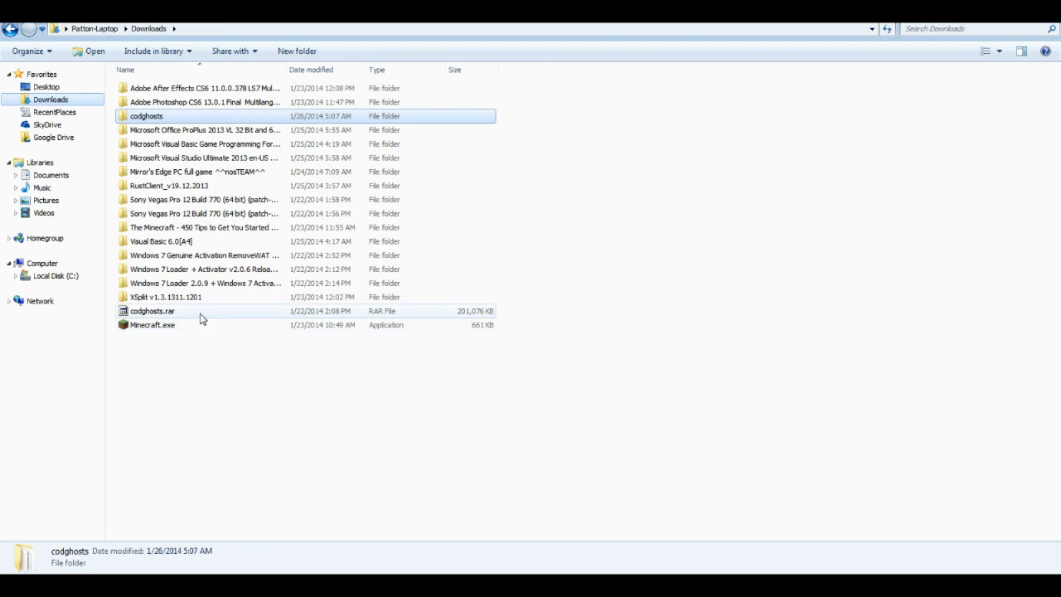
{"action": "mouse_move", "coordinate": [124, 321]}
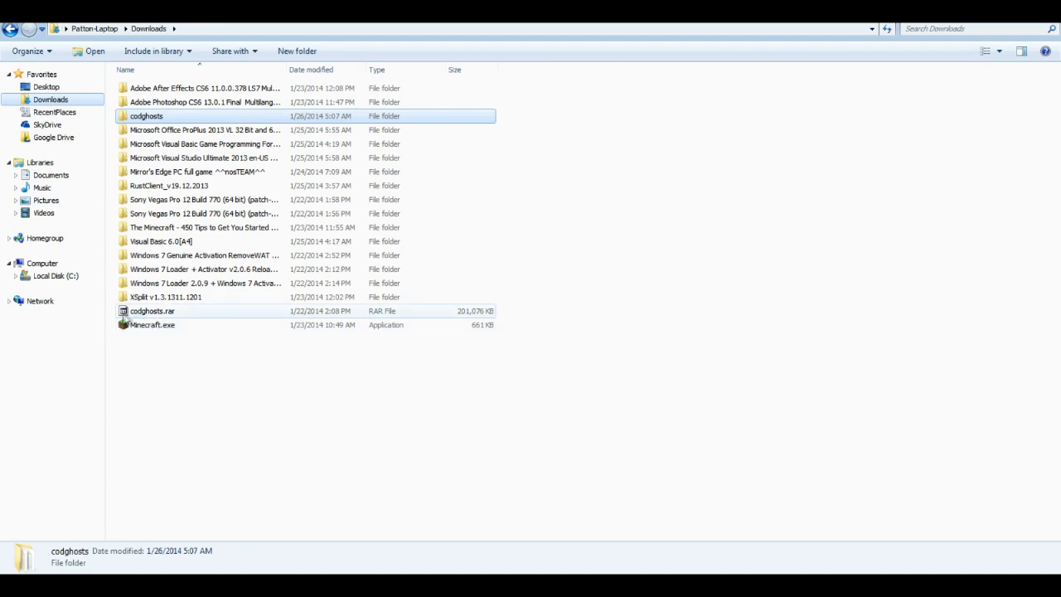
{"action": "mouse_move", "coordinate": [217, 357]}
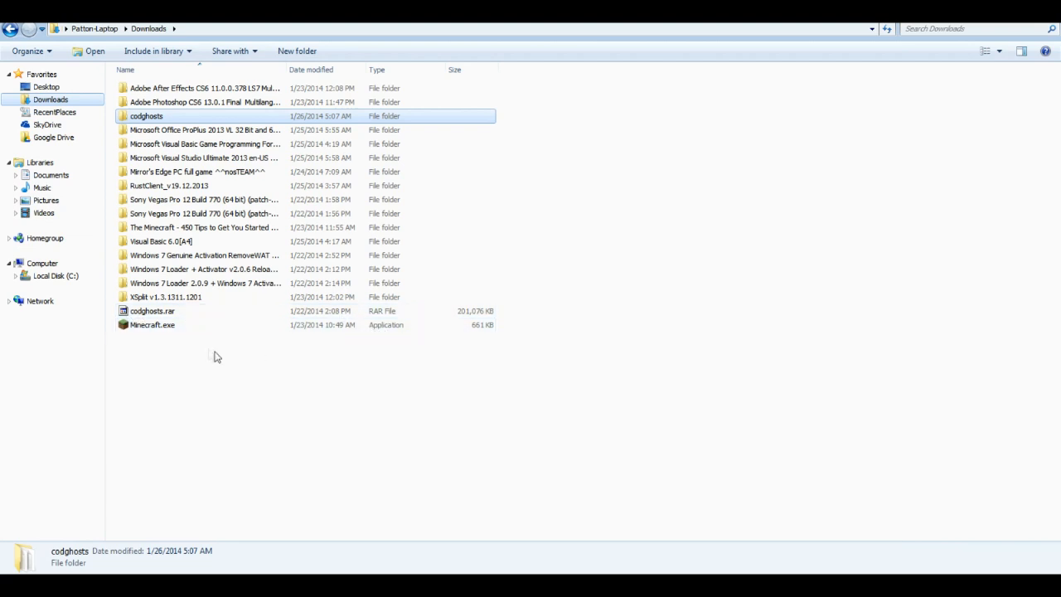
{"action": "mouse_move", "coordinate": [168, 310]}
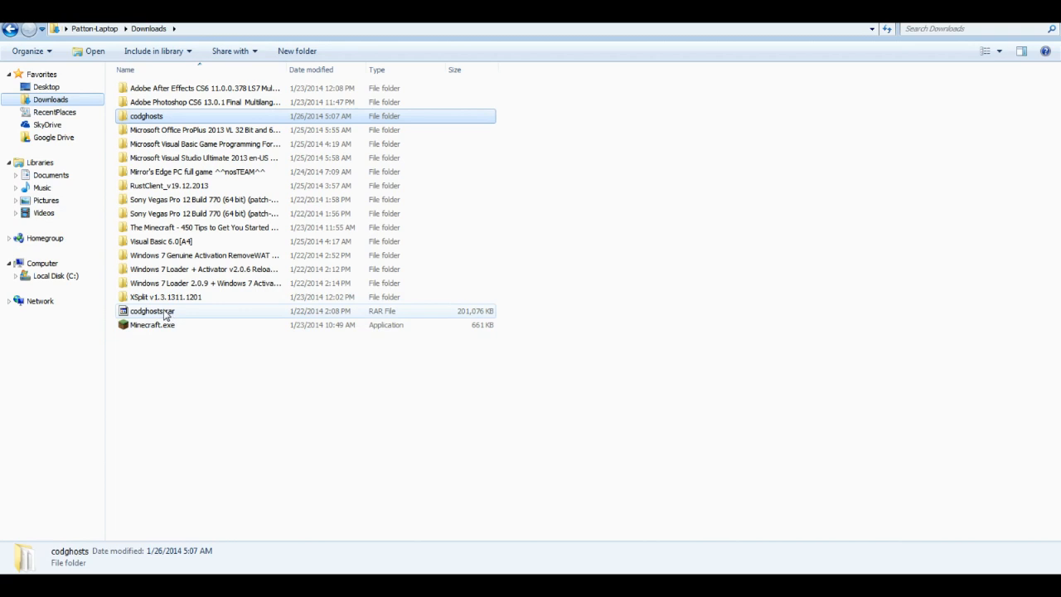
{"action": "mouse_move", "coordinate": [141, 316]}
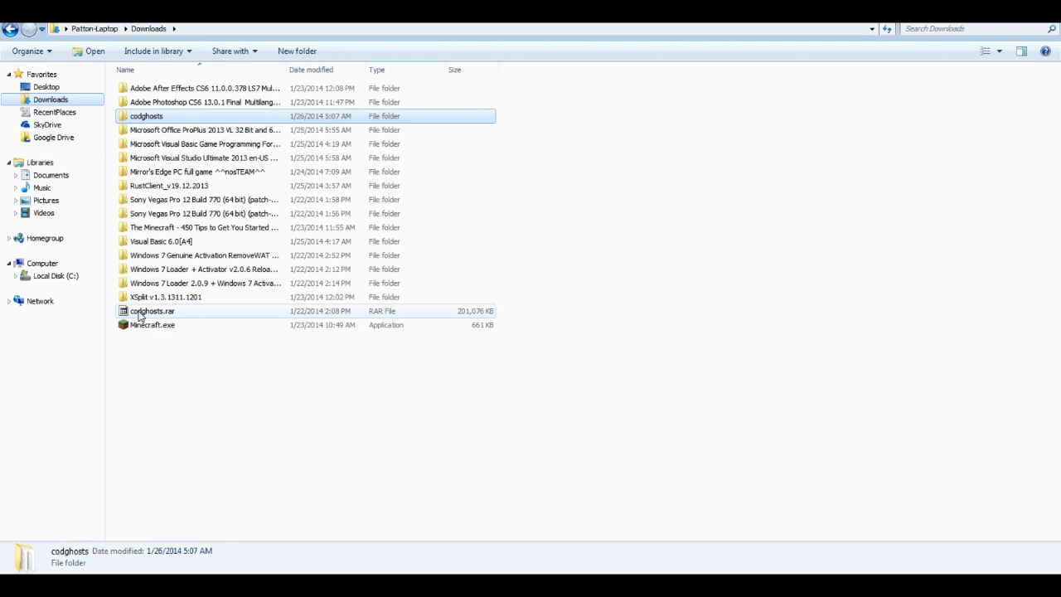
- Extract codghosts.rar with 7-Zip, choosing Yes to All to replace existing files
{"action": "left_click", "coordinate": [153, 311]}
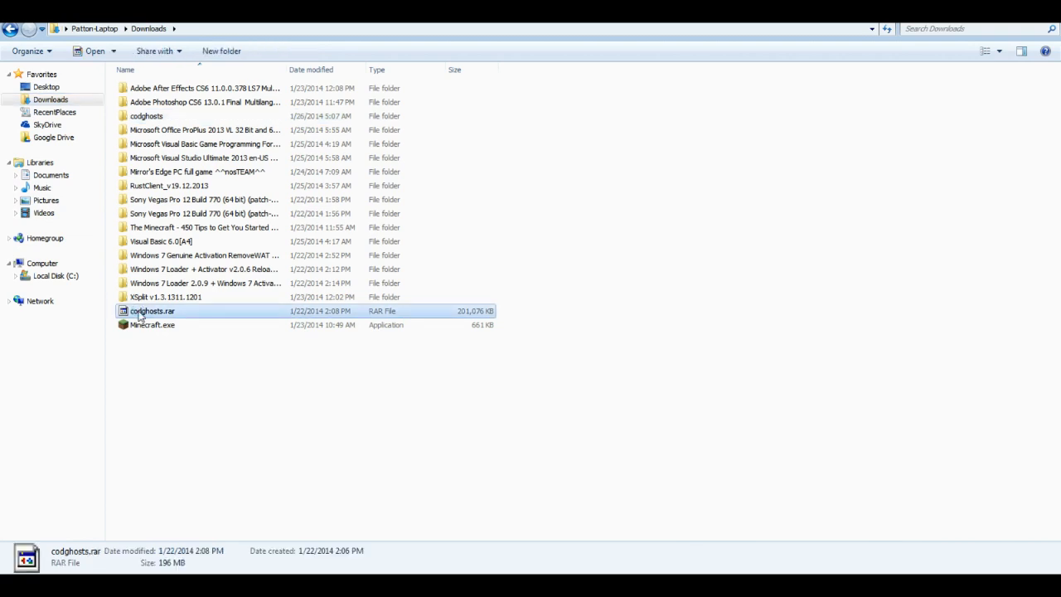
{"action": "right_click", "coordinate": [152, 311]}
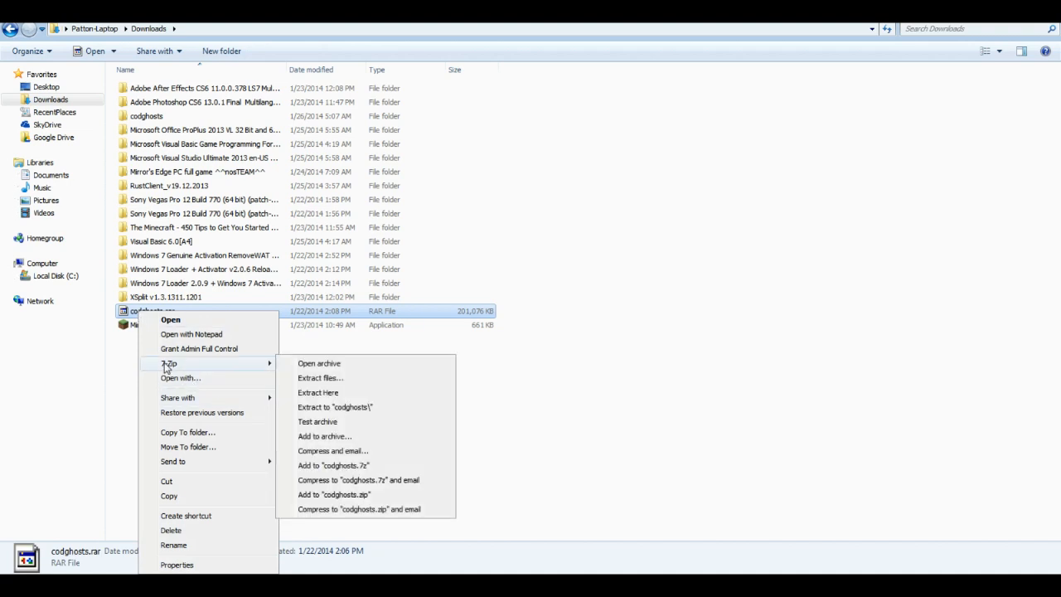
{"action": "mouse_move", "coordinate": [320, 378]}
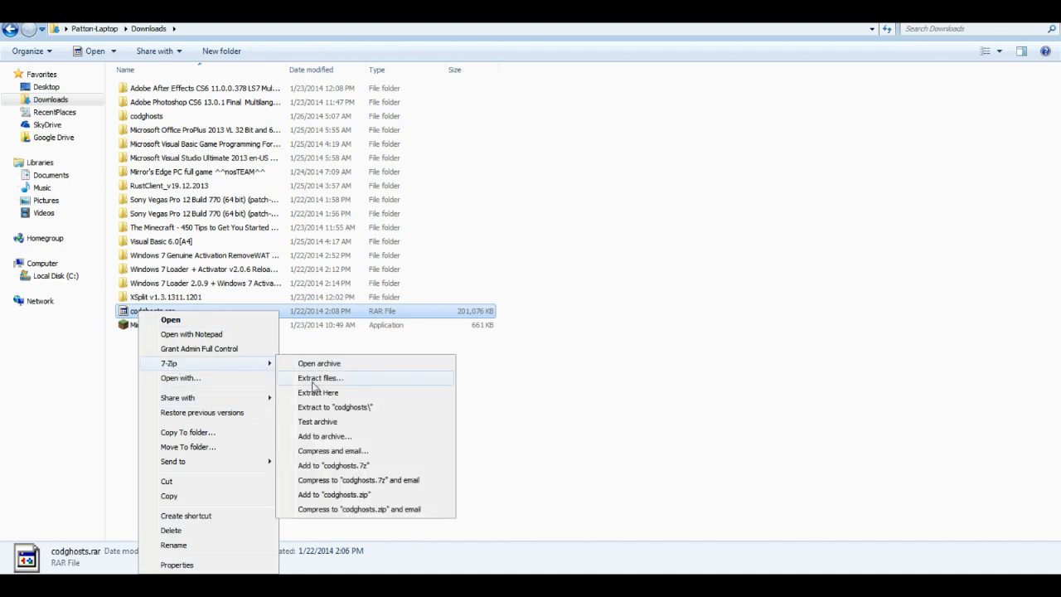
{"action": "left_click", "coordinate": [320, 379]}
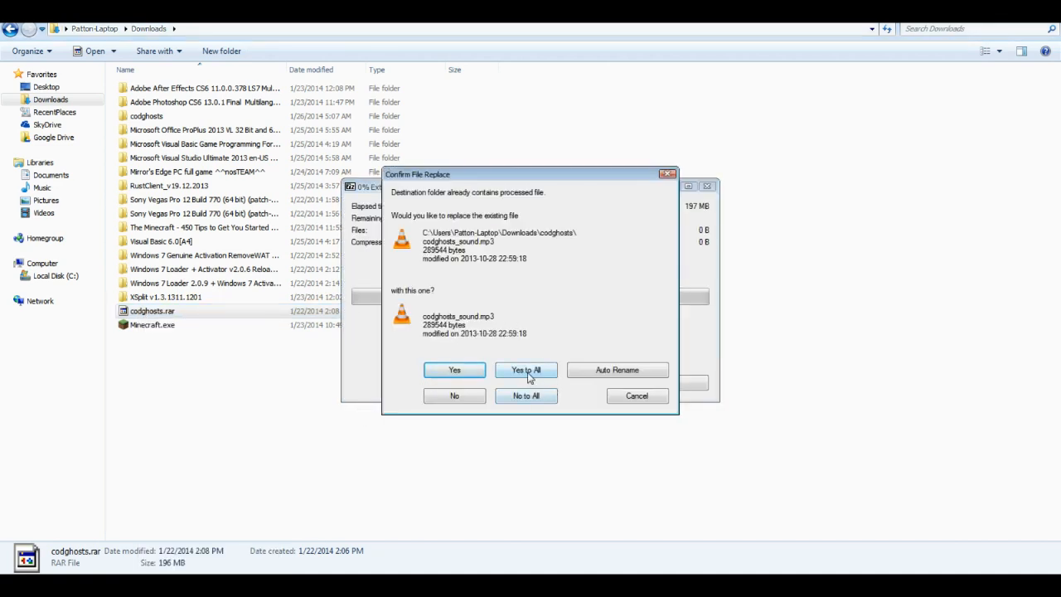
{"action": "left_click", "coordinate": [526, 370]}
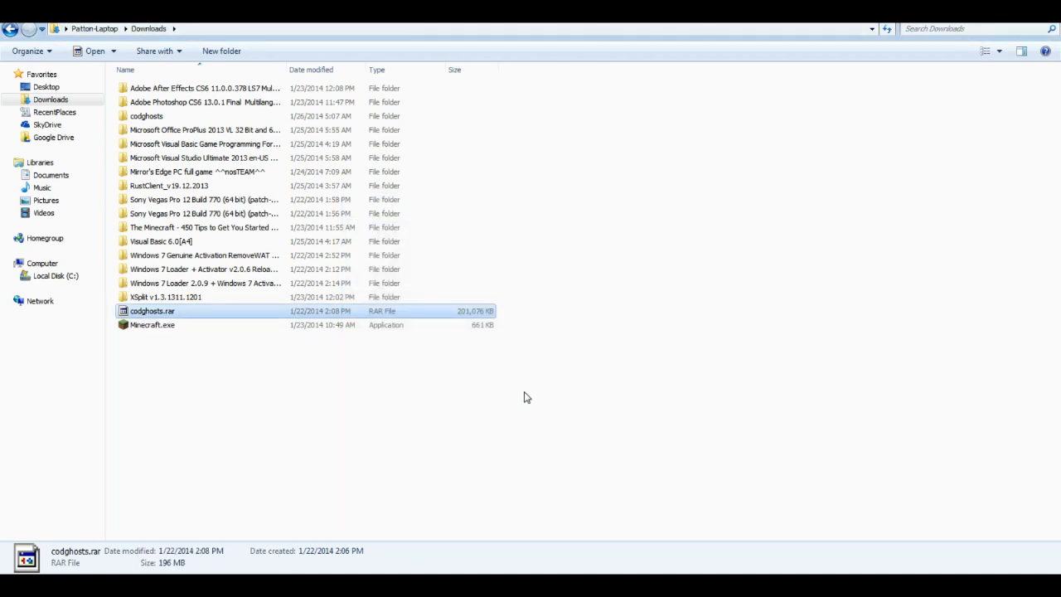
{"action": "mouse_move", "coordinate": [206, 144]}
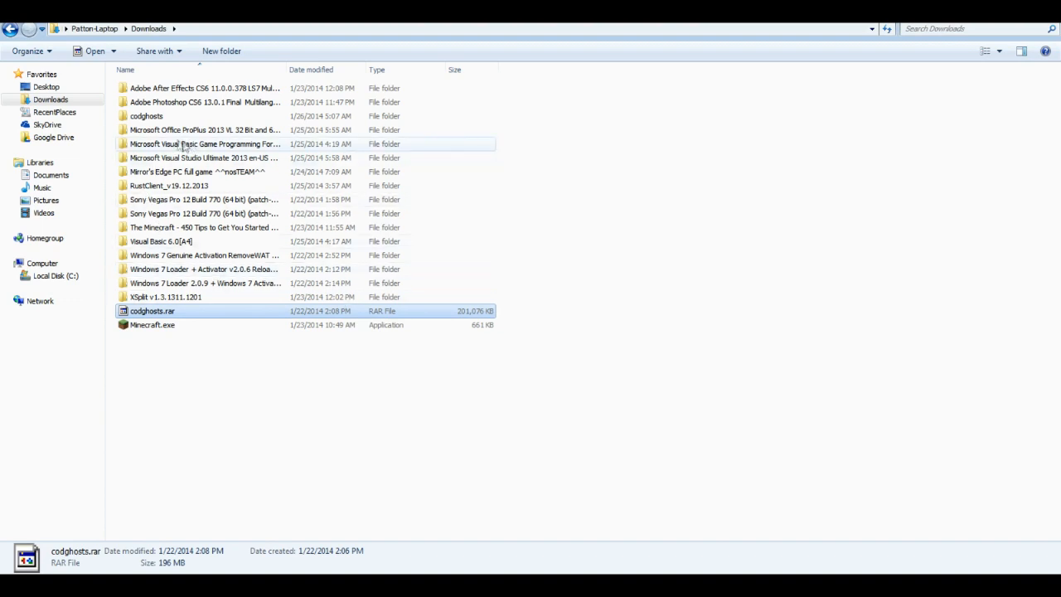
- Open the extracted codghosts folder
{"action": "left_click", "coordinate": [147, 116]}
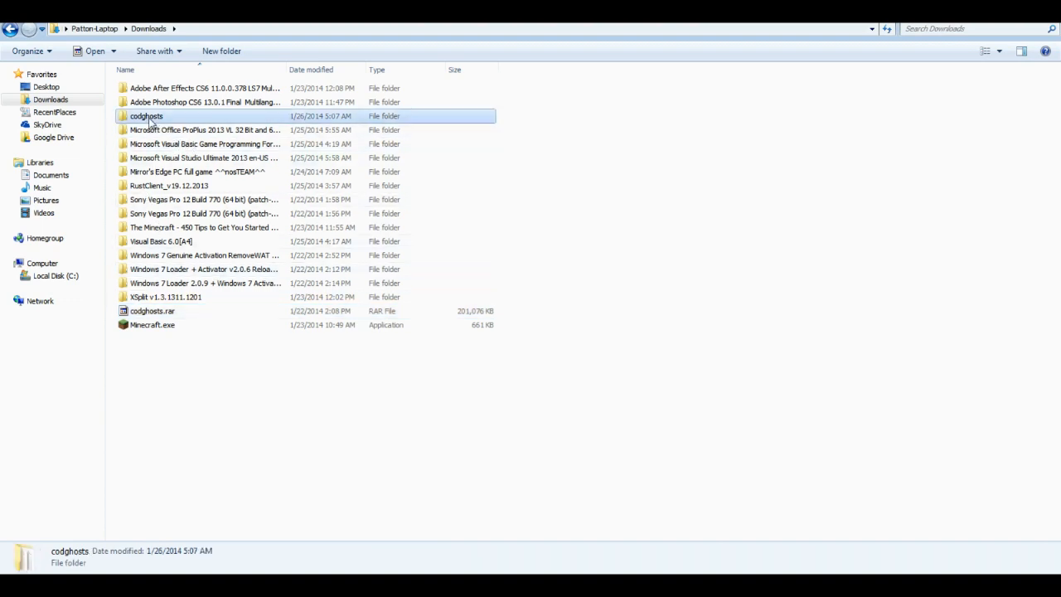
{"action": "double_click", "coordinate": [147, 116]}
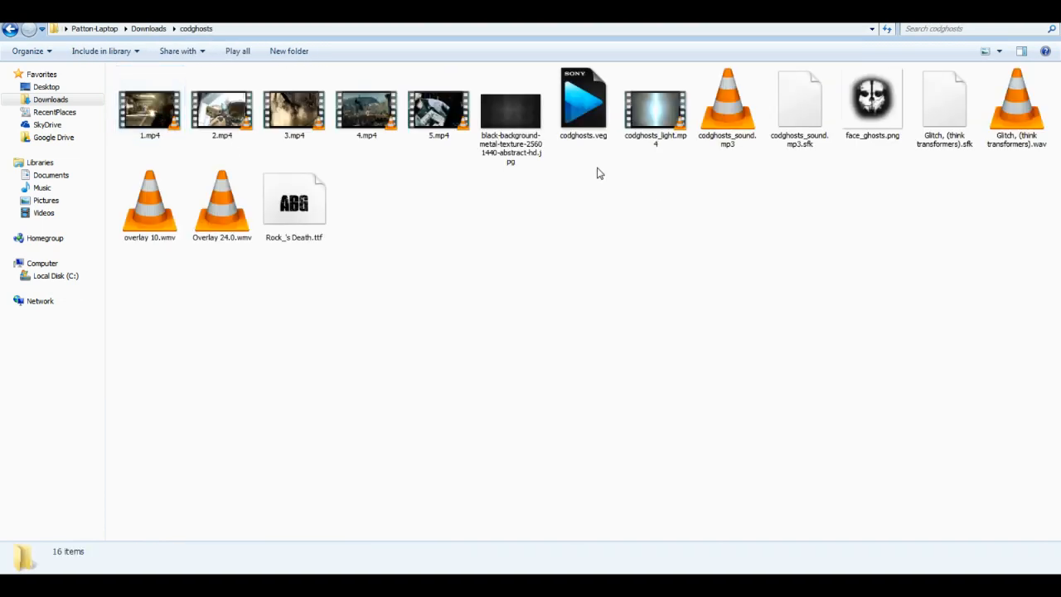
{"action": "left_click", "coordinate": [294, 108]}
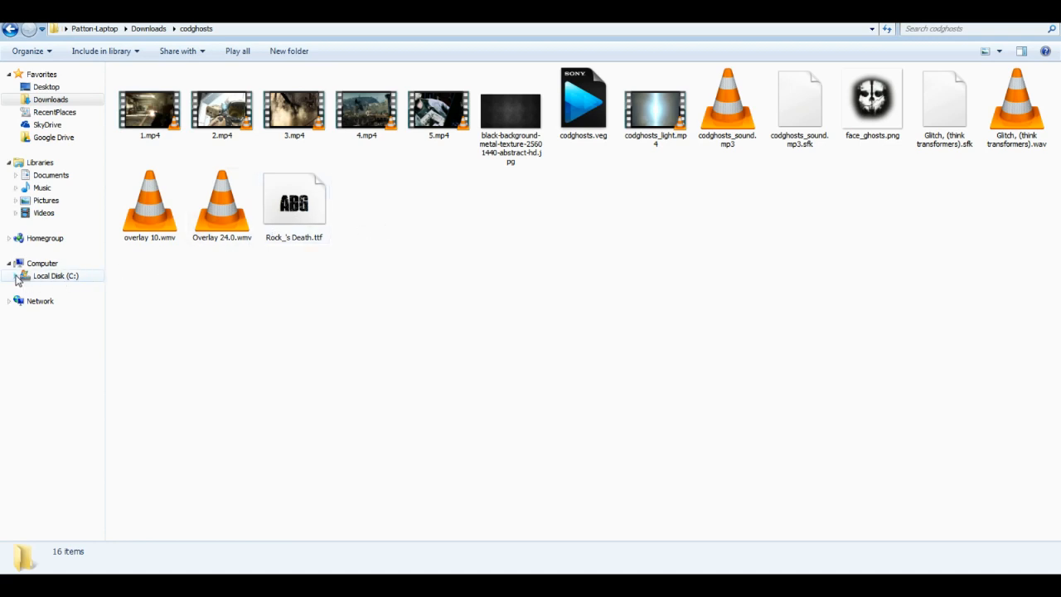
- Add Rock's Death.ttf to Windows Fonts, answering the already-installed prompt
{"action": "left_click", "coordinate": [9, 275]}
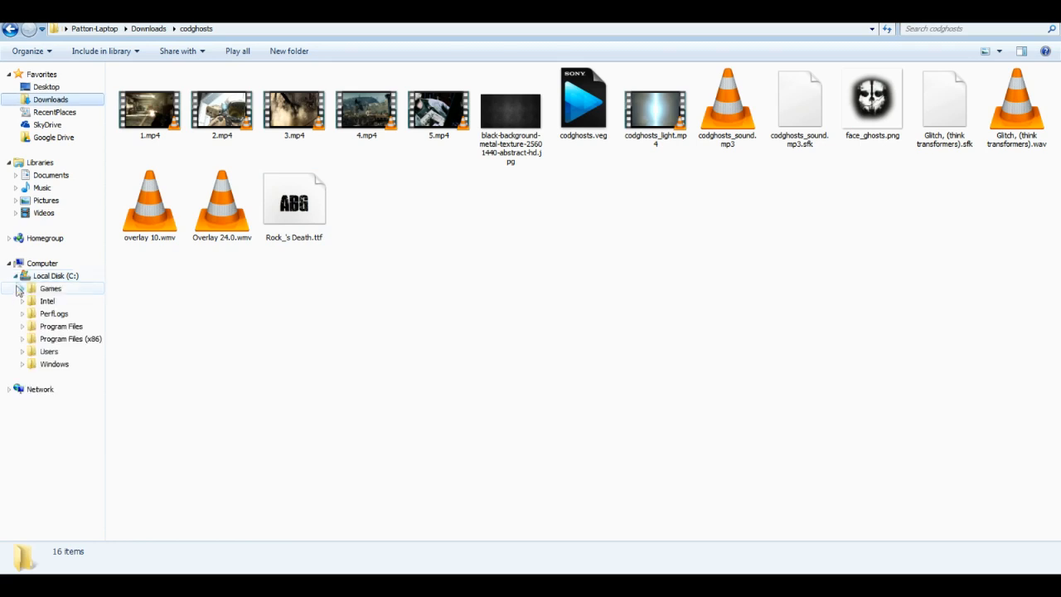
{"action": "left_click", "coordinate": [22, 364]}
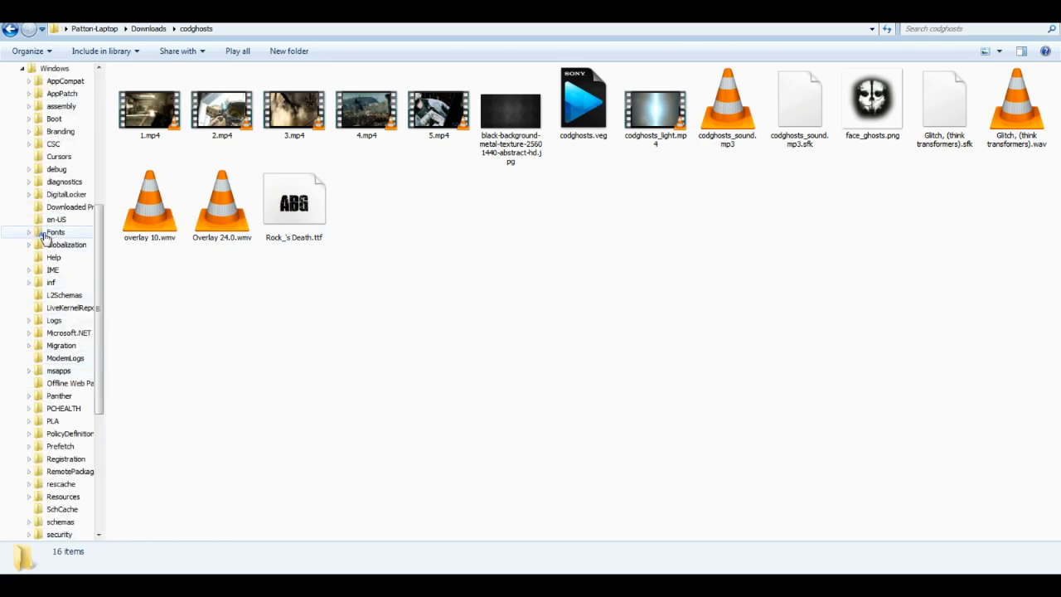
{"action": "left_click", "coordinate": [294, 199]}
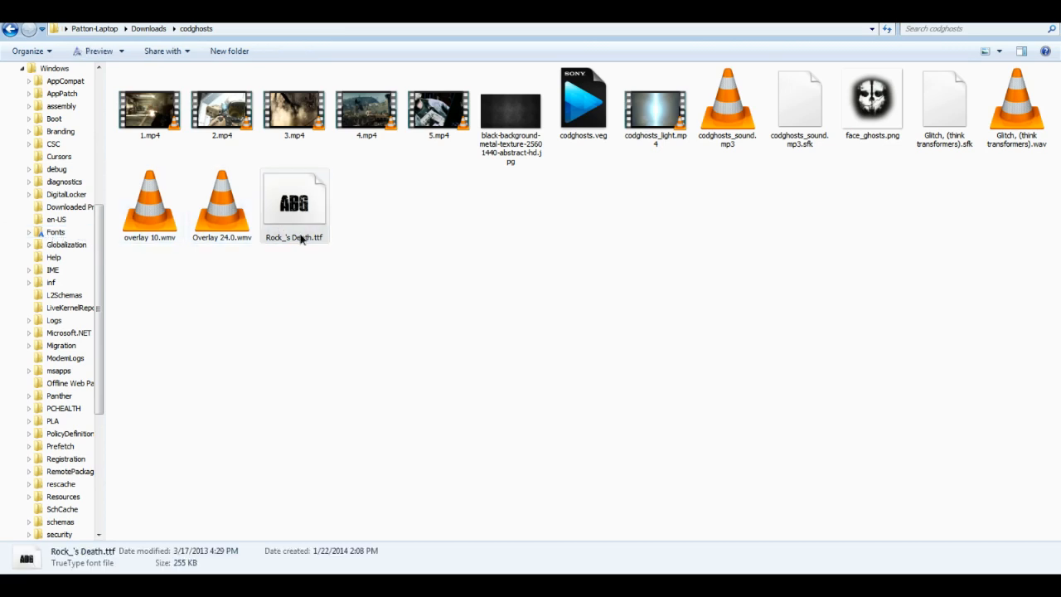
{"action": "left_click", "coordinate": [56, 232]}
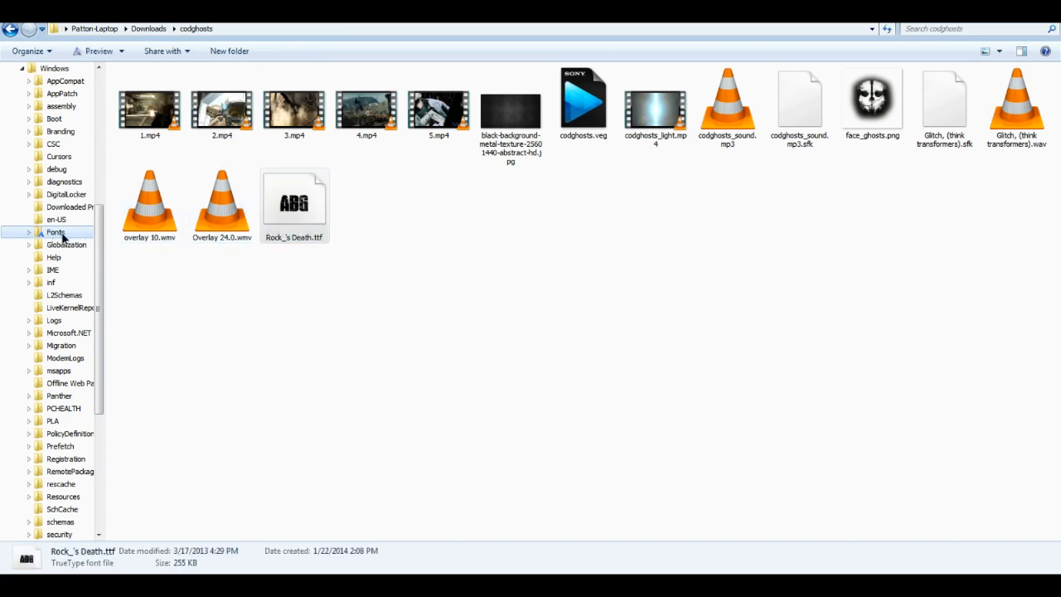
{"action": "double_click", "coordinate": [294, 202]}
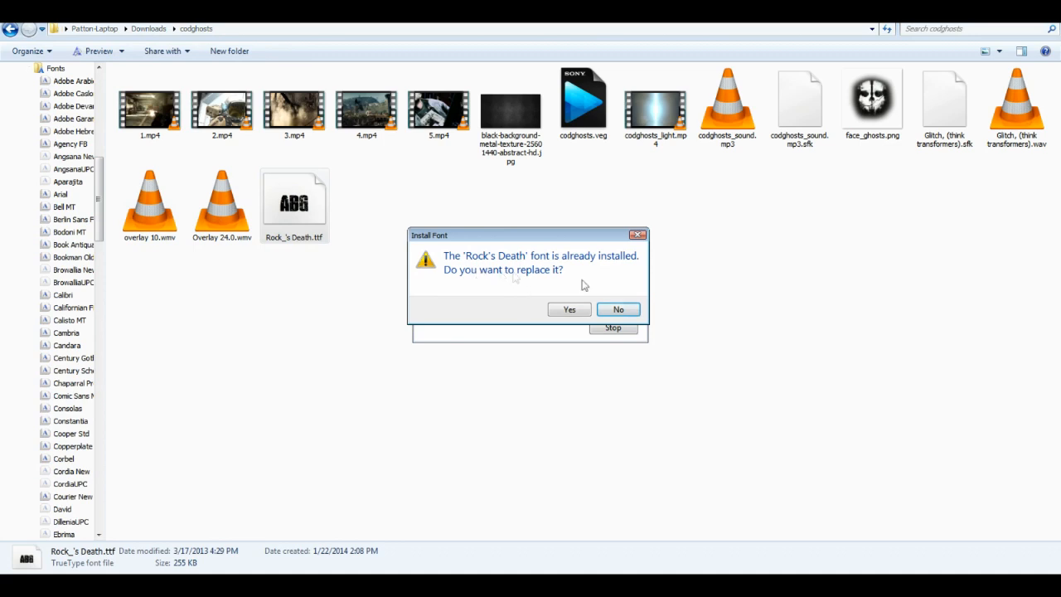
{"action": "left_click", "coordinate": [569, 309]}
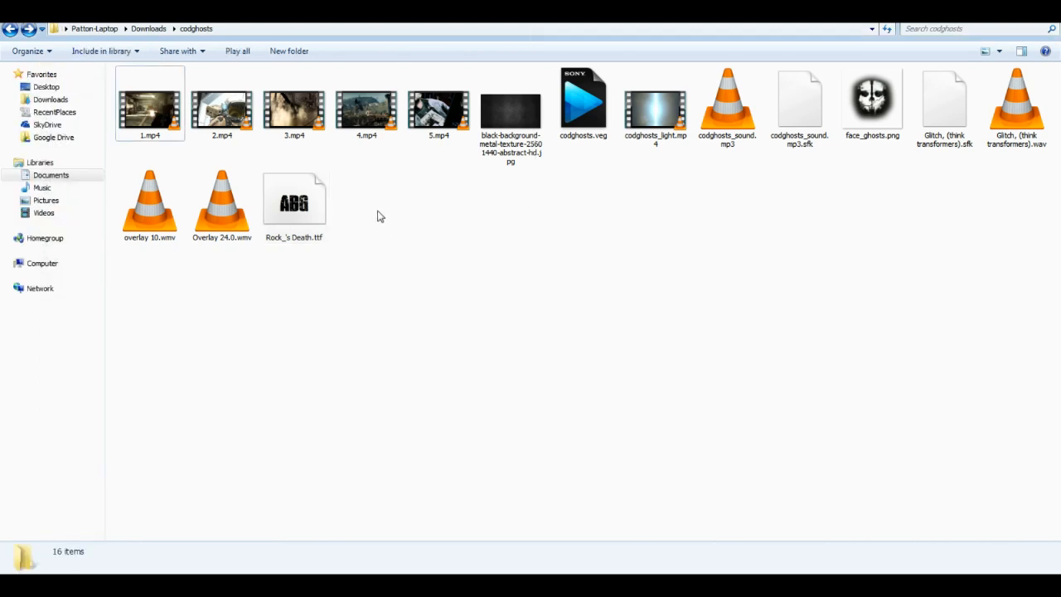
- Select the clip 1.mp4 and rename it to 1-1.mp4
{"action": "left_click", "coordinate": [294, 107]}
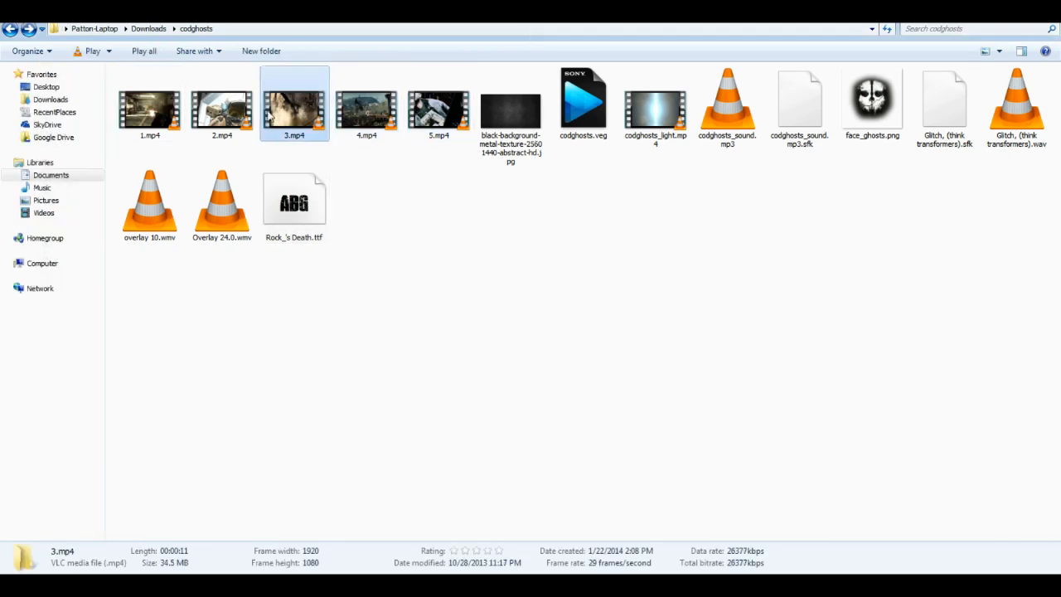
{"action": "left_click", "coordinate": [150, 107]}
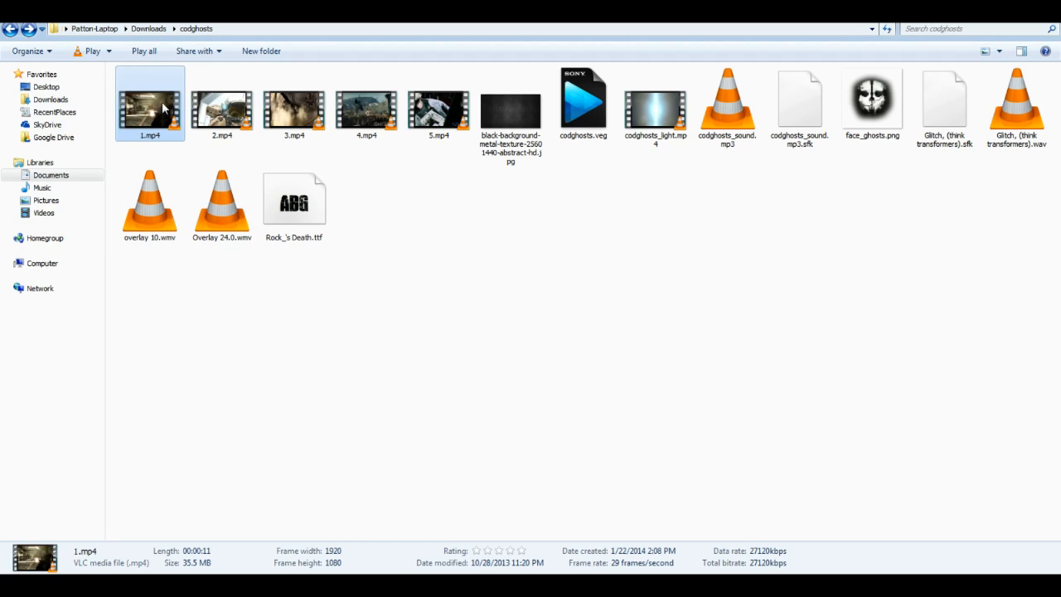
{"action": "mouse_move", "coordinate": [164, 141]}
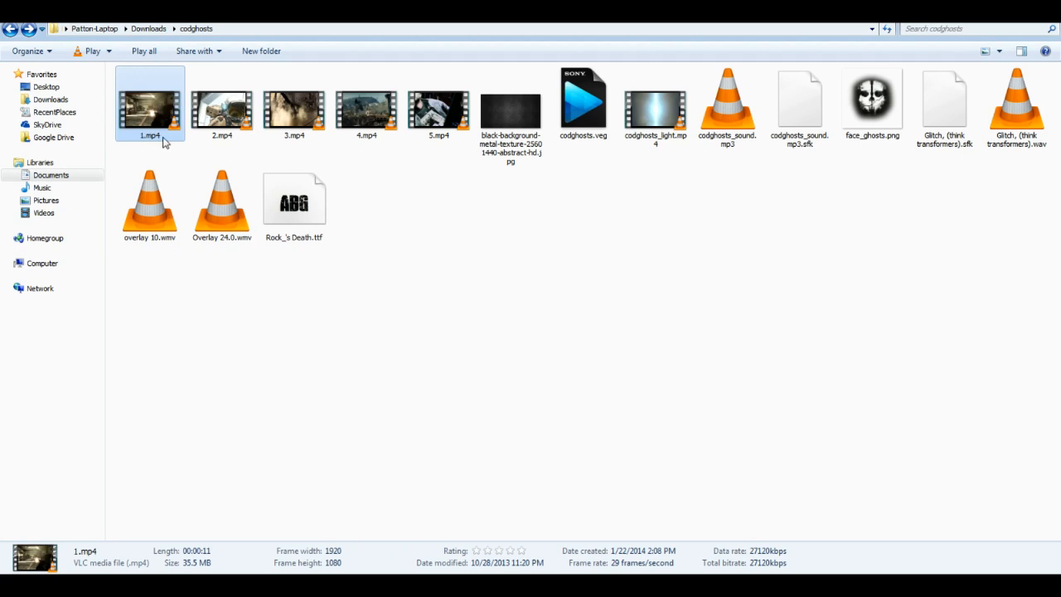
{"action": "mouse_move", "coordinate": [168, 164]}
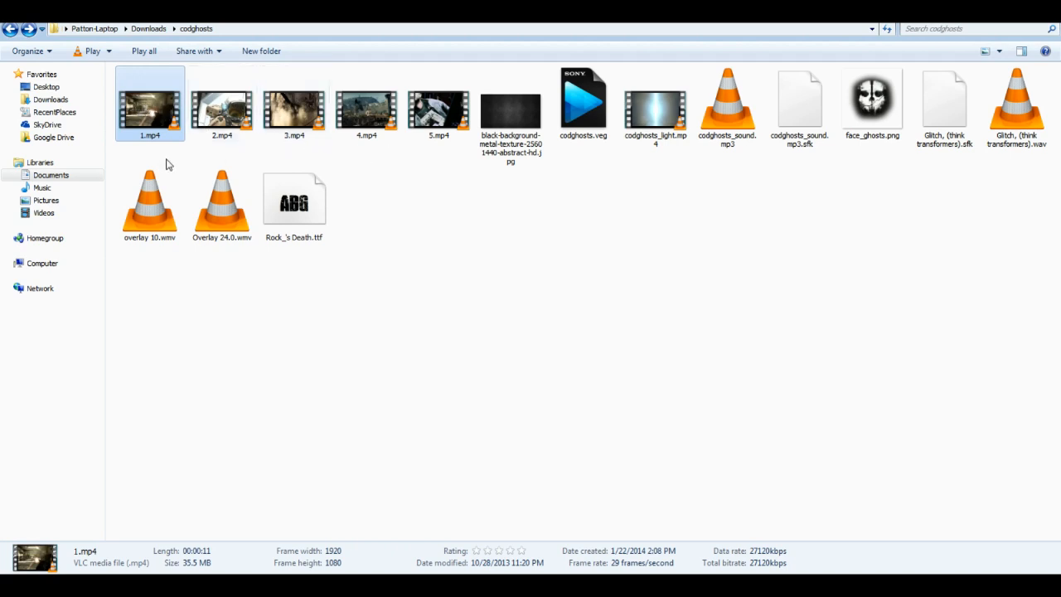
{"action": "mouse_move", "coordinate": [166, 143]}
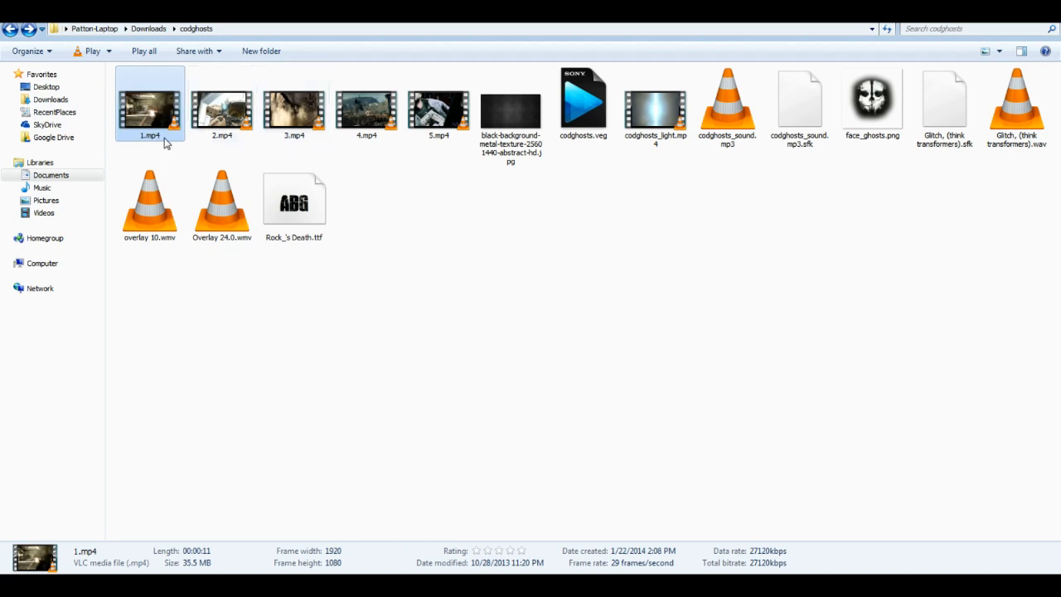
{"action": "mouse_move", "coordinate": [153, 133]}
{"action": "type", "text": "1-"}
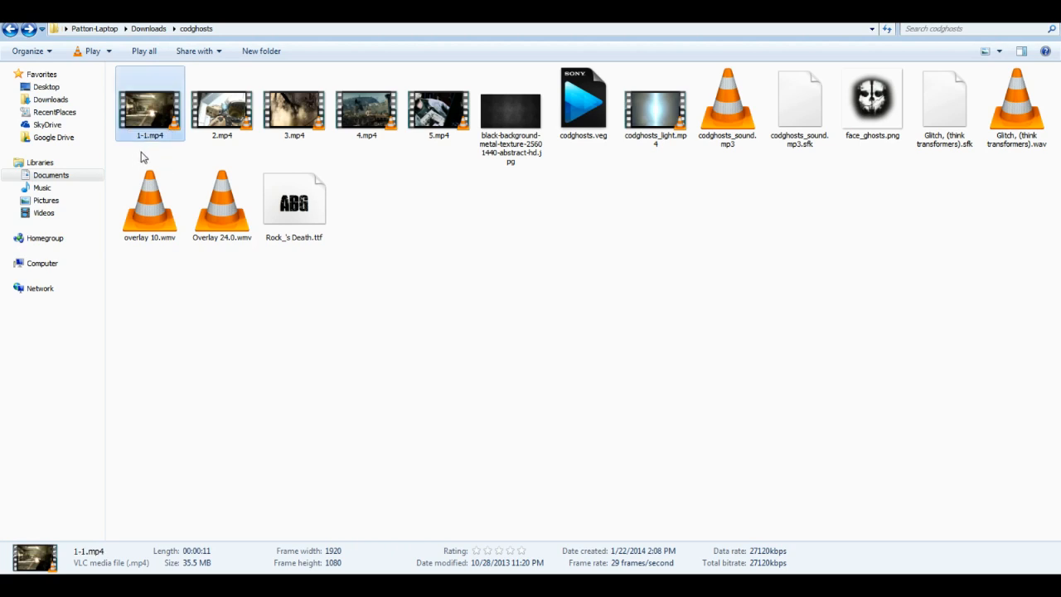
{"action": "mouse_move", "coordinate": [186, 152]}
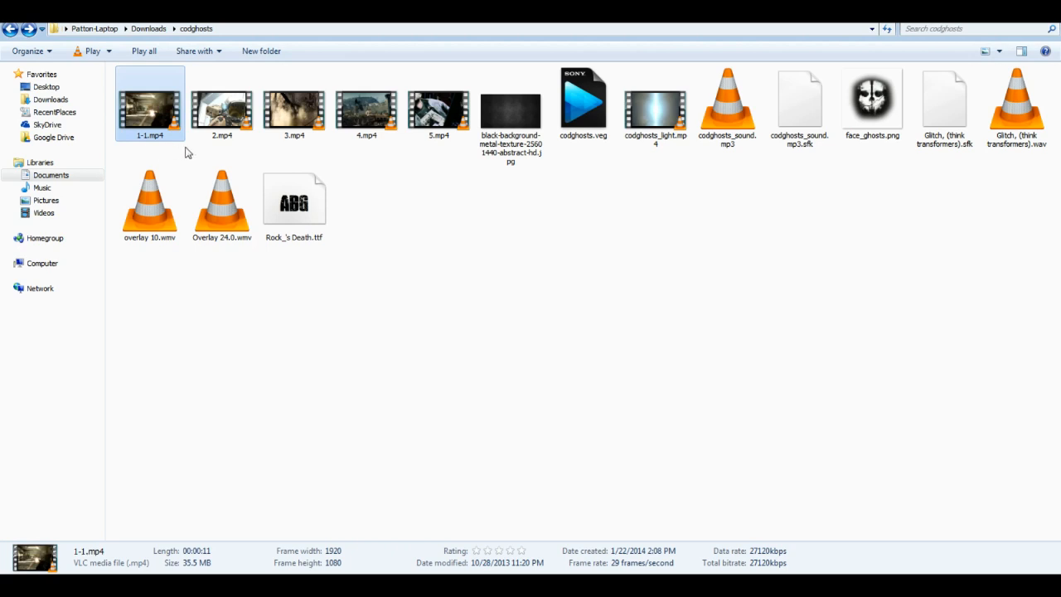
{"action": "mouse_move", "coordinate": [184, 139]}
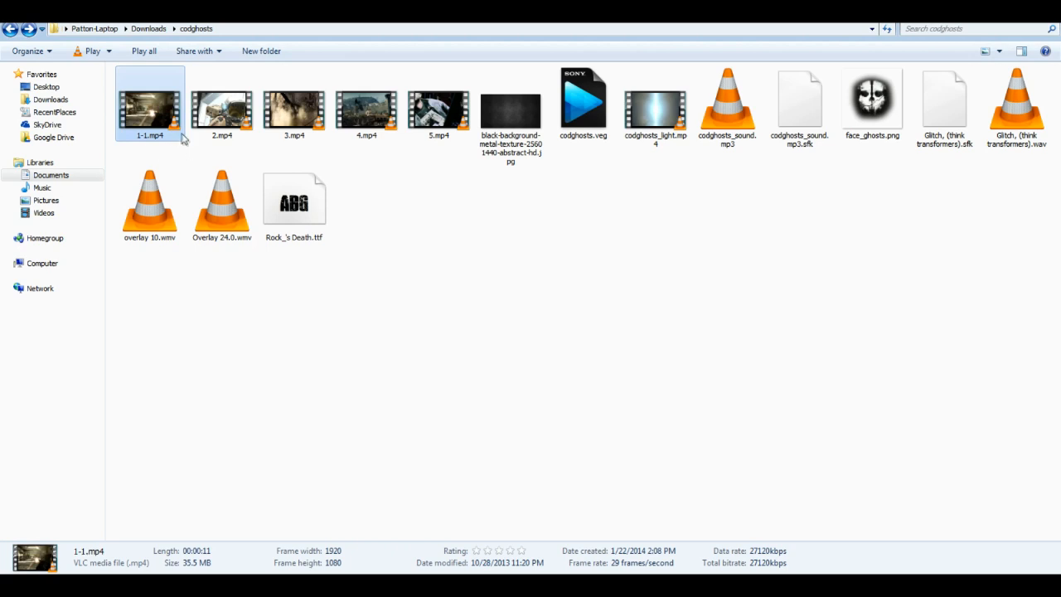
{"action": "mouse_move", "coordinate": [438, 107]}
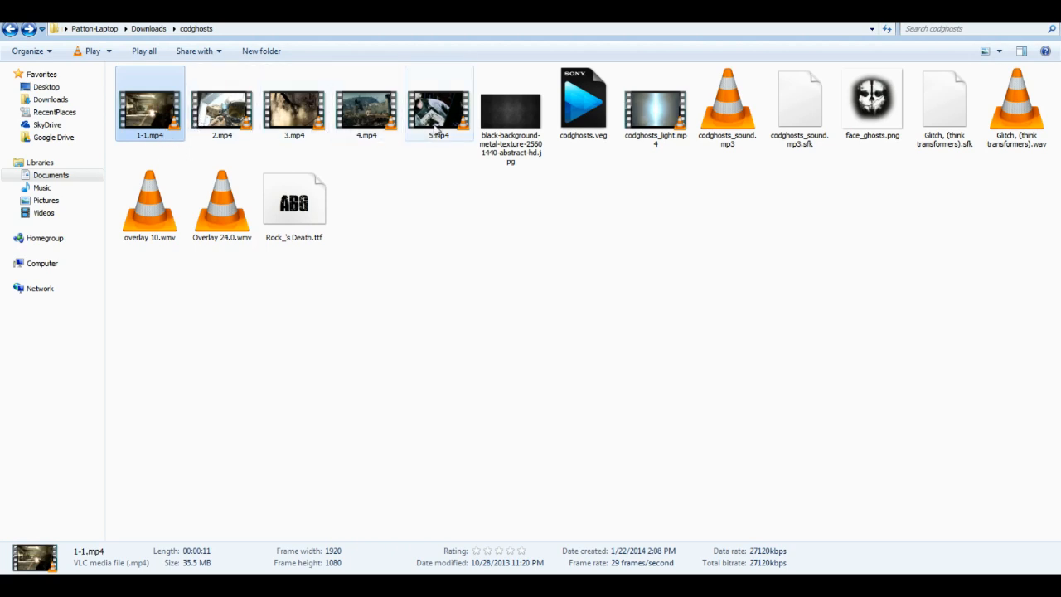
{"action": "left_click", "coordinate": [421, 187]}
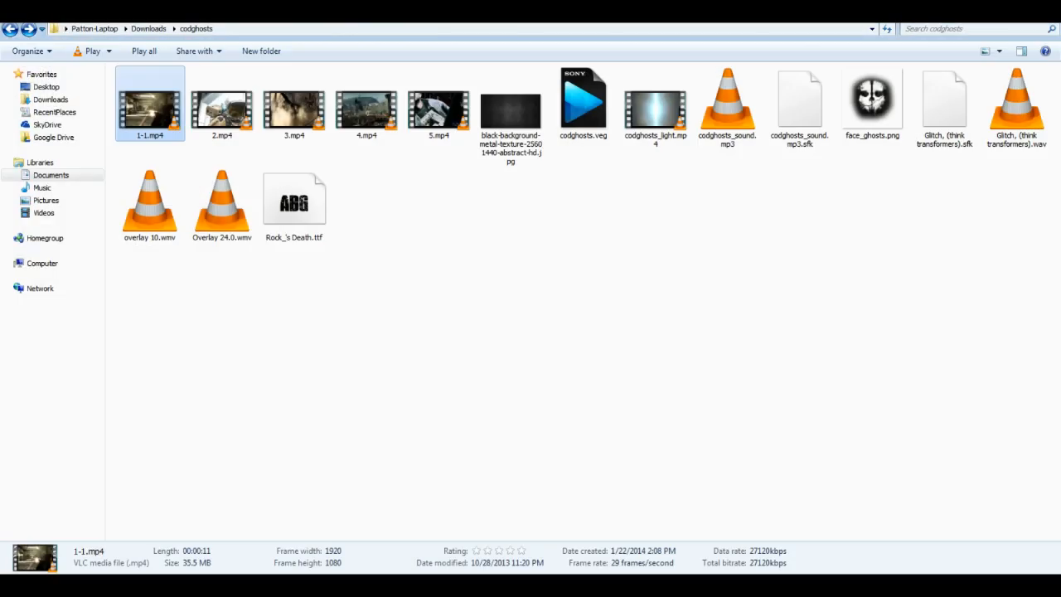
{"action": "mouse_move", "coordinate": [466, 234]}
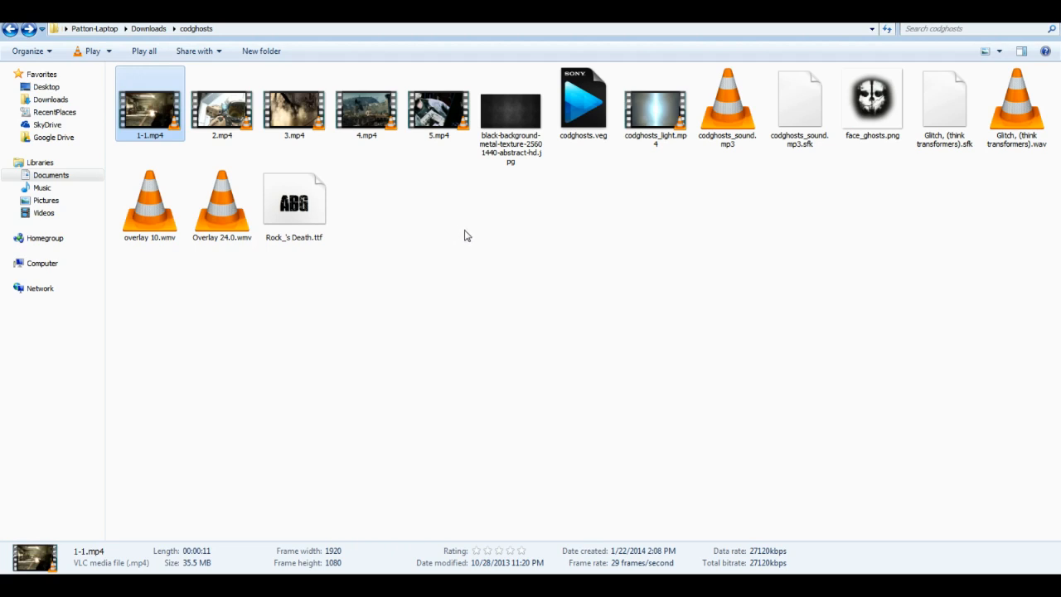
{"action": "mouse_move", "coordinate": [422, 253]}
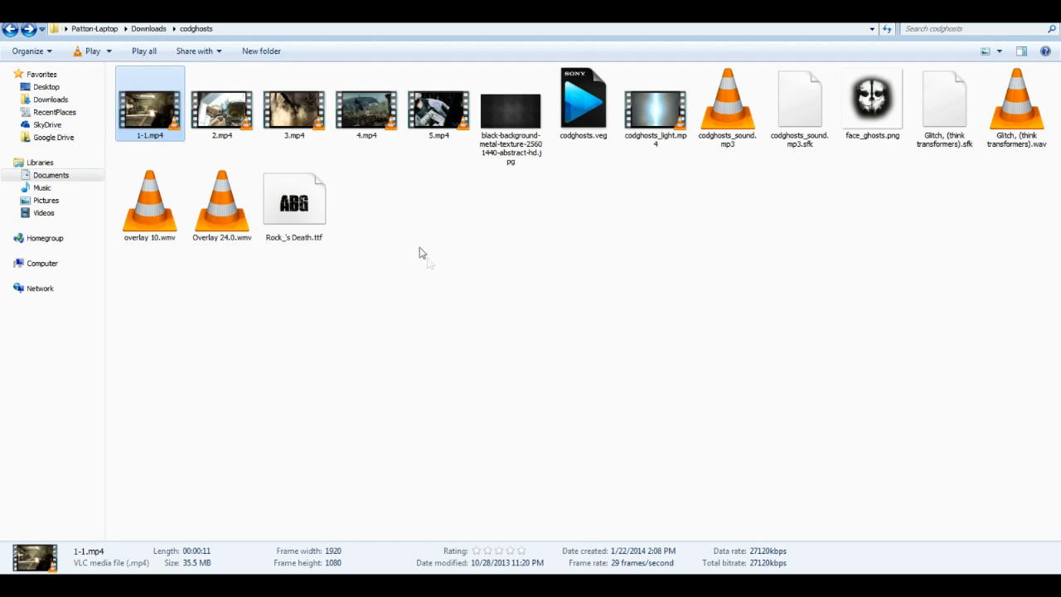
{"action": "mouse_move", "coordinate": [585, 100]}
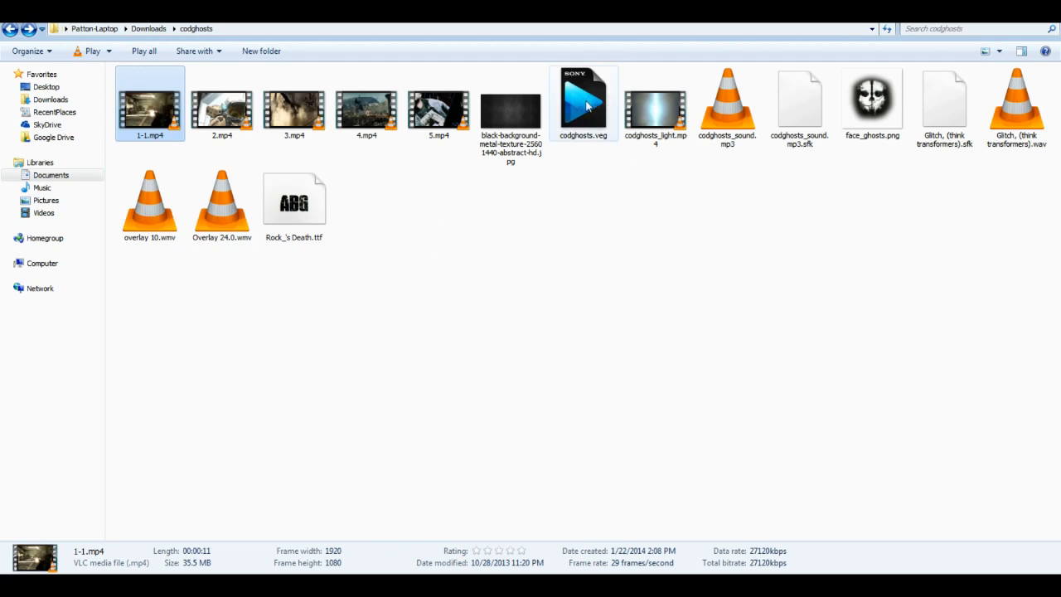
{"action": "mouse_move", "coordinate": [593, 219]}
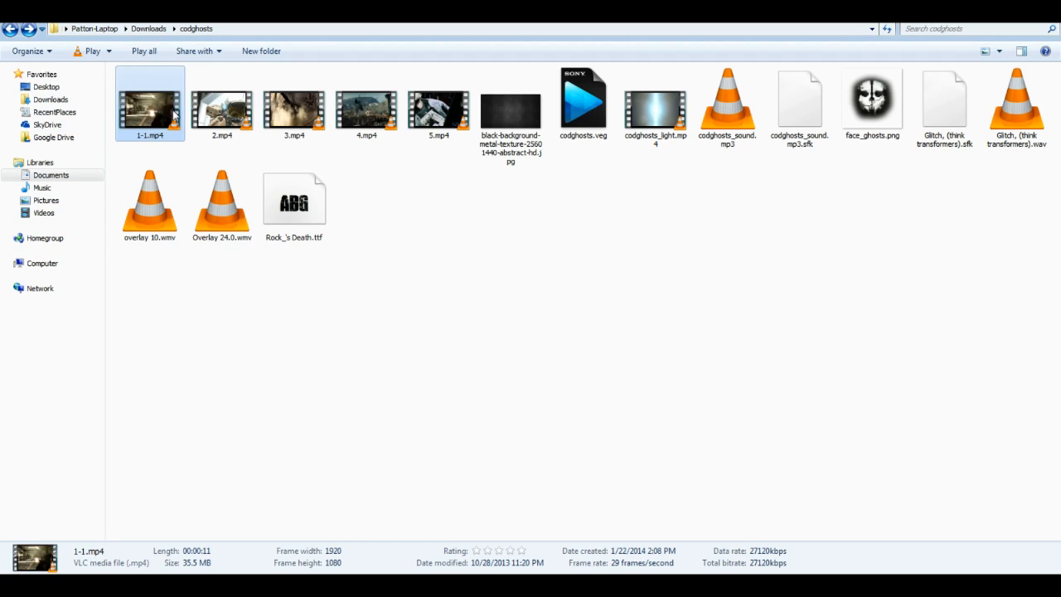
{"action": "mouse_move", "coordinate": [158, 152]}
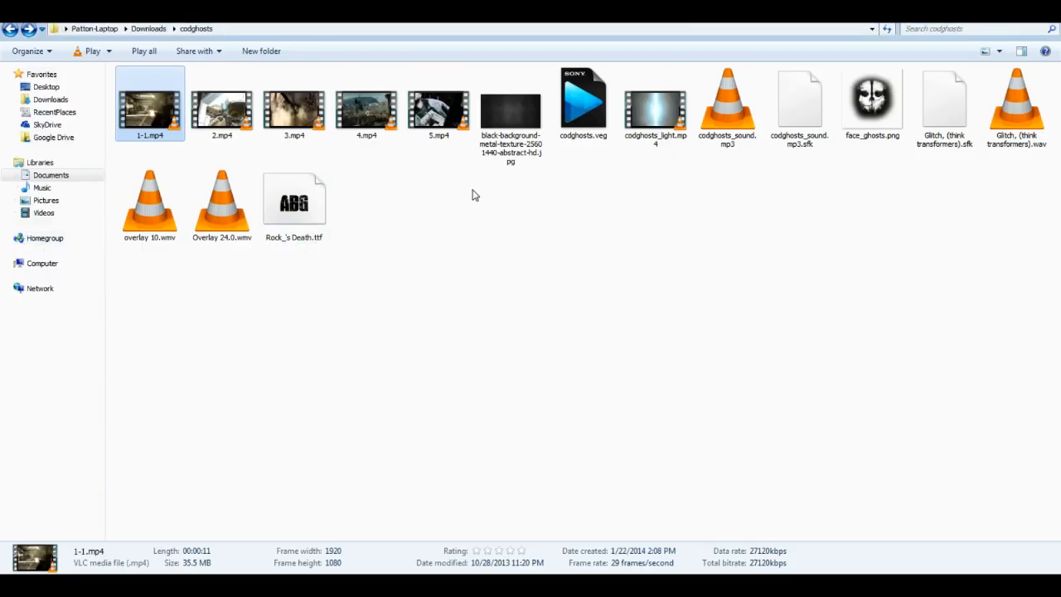
{"action": "left_click", "coordinate": [294, 202]}
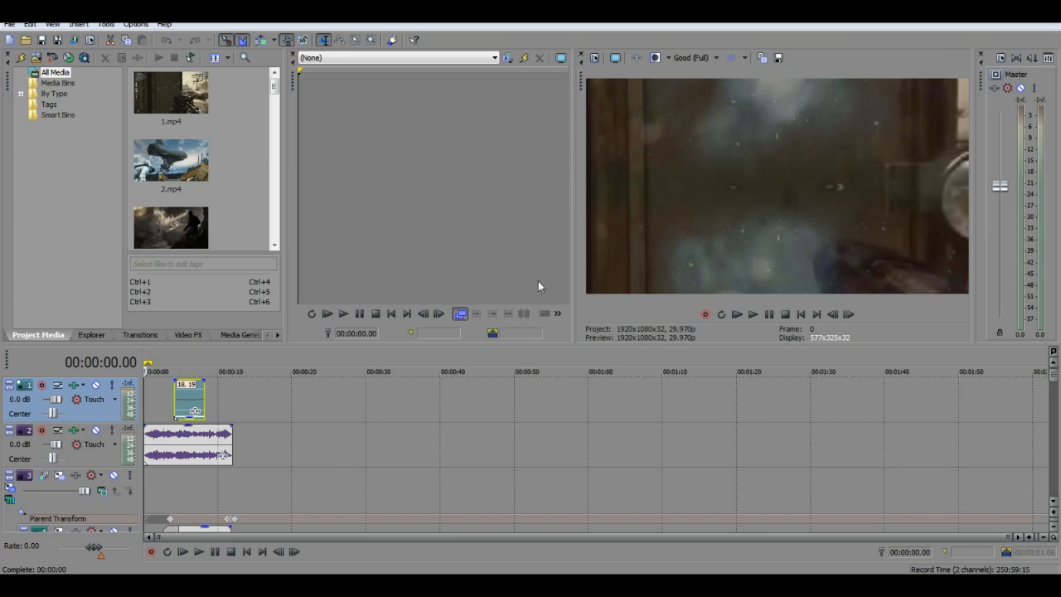
{"action": "mouse_move", "coordinate": [280, 363]}
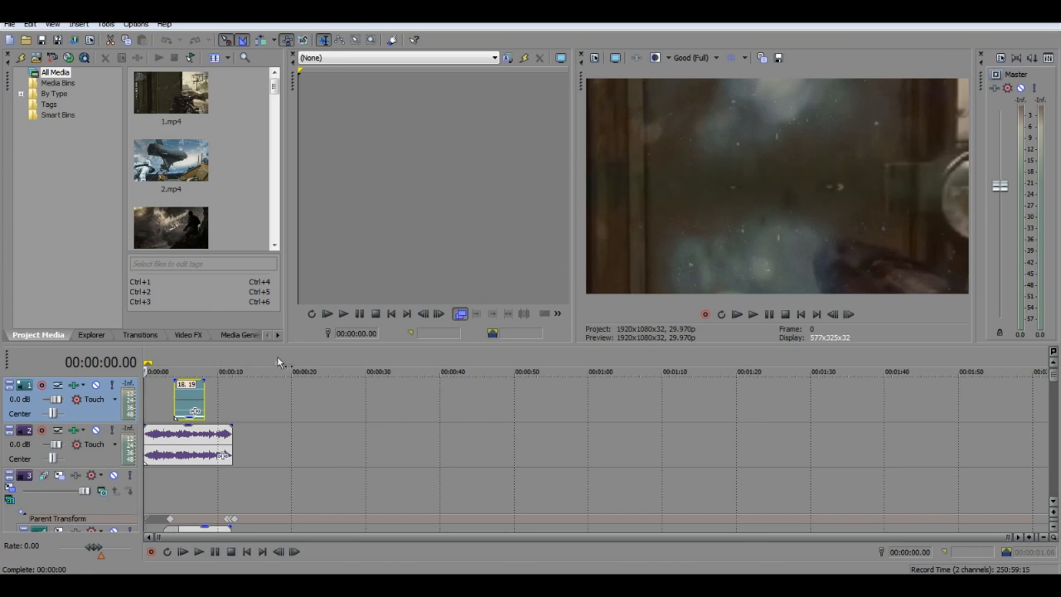
{"action": "mouse_move", "coordinate": [160, 363]}
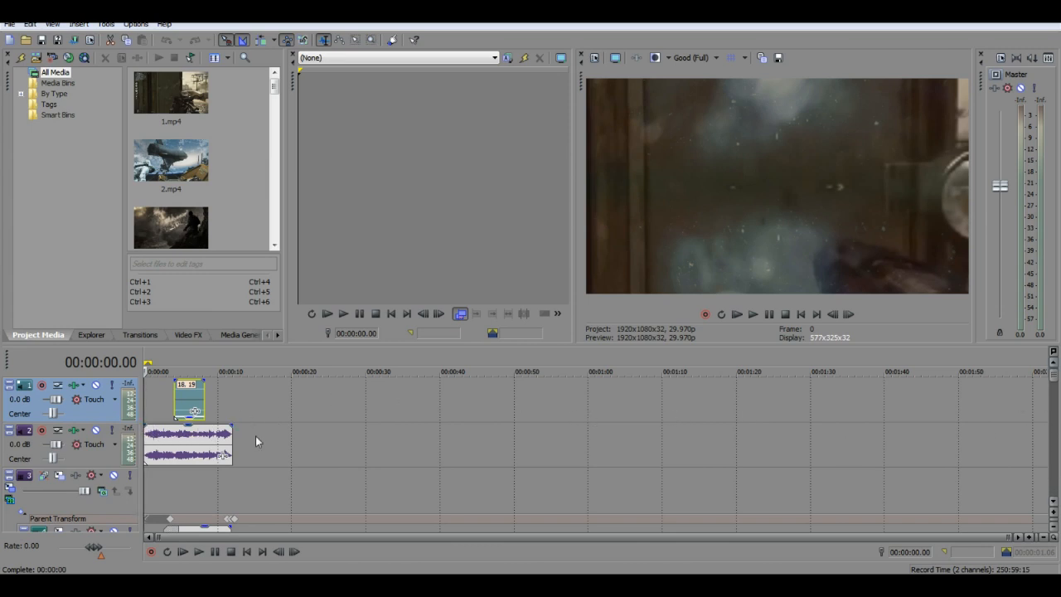
{"action": "mouse_move", "coordinate": [271, 441]}
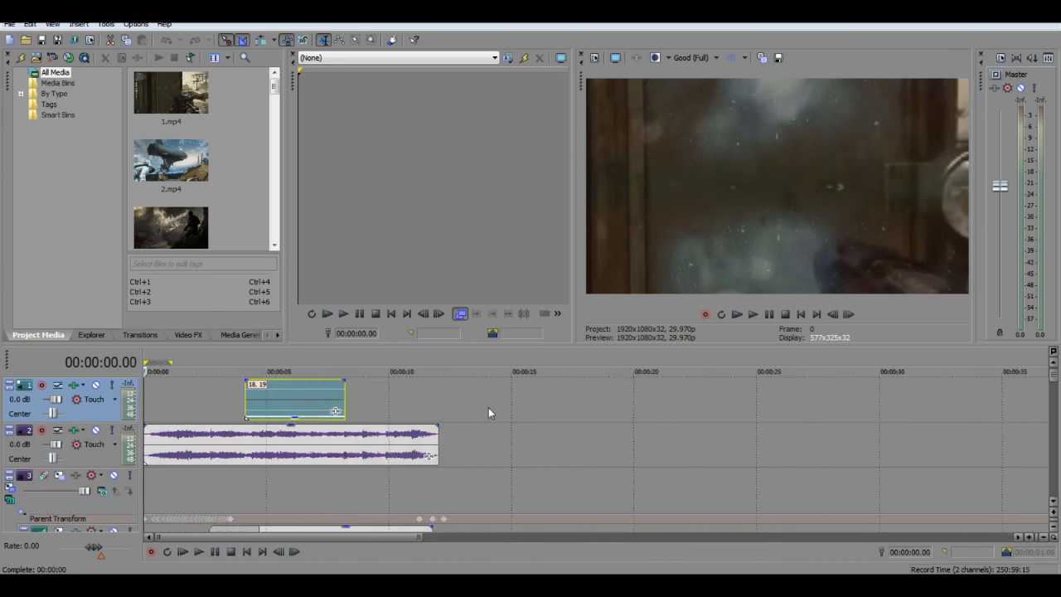
{"action": "mouse_move", "coordinate": [744, 488]}
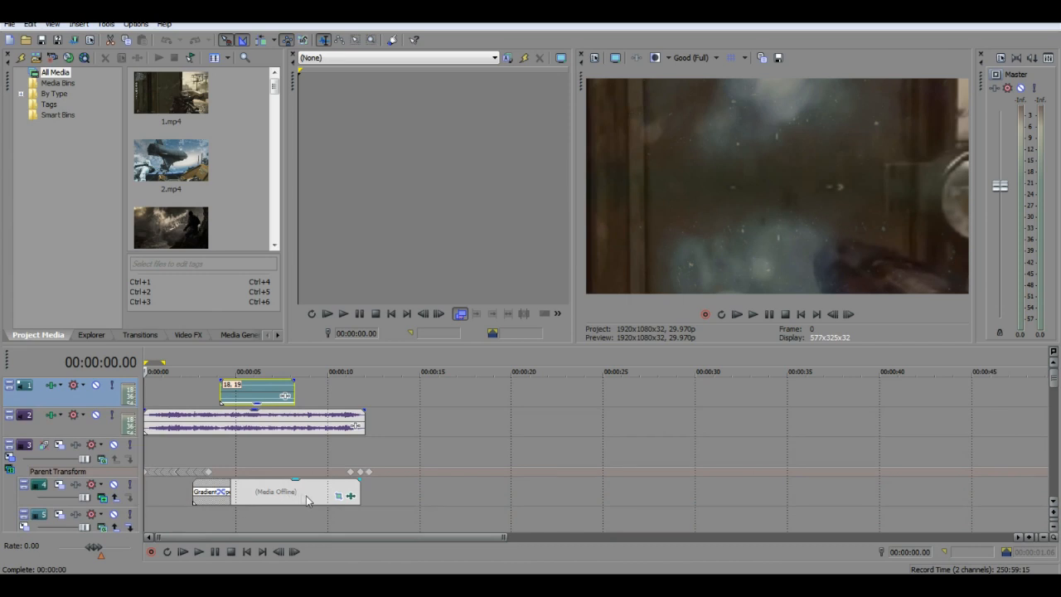
{"action": "mouse_move", "coordinate": [563, 233]}
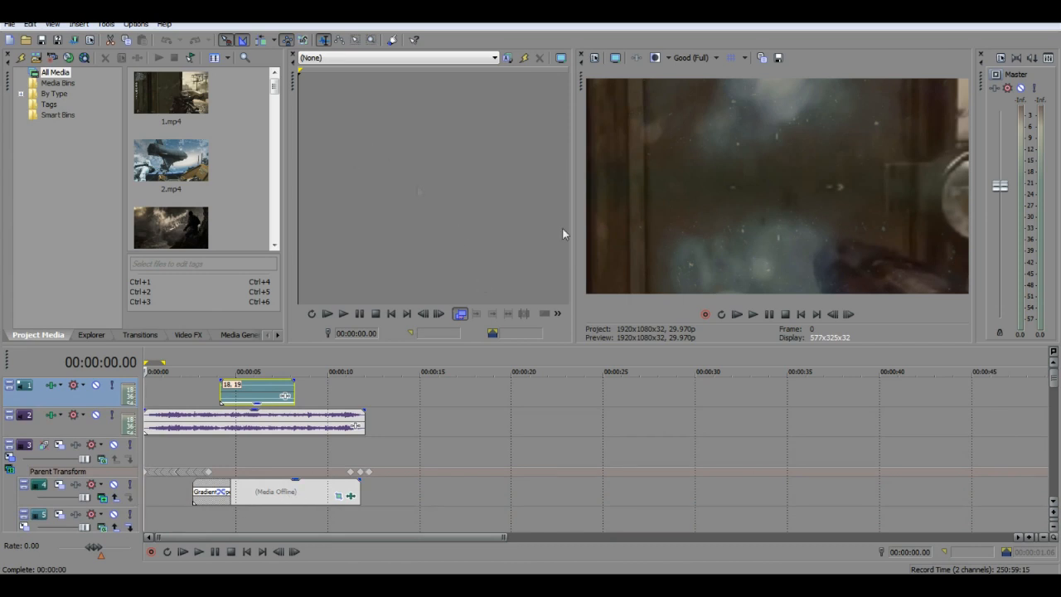
{"action": "mouse_move", "coordinate": [572, 463]}
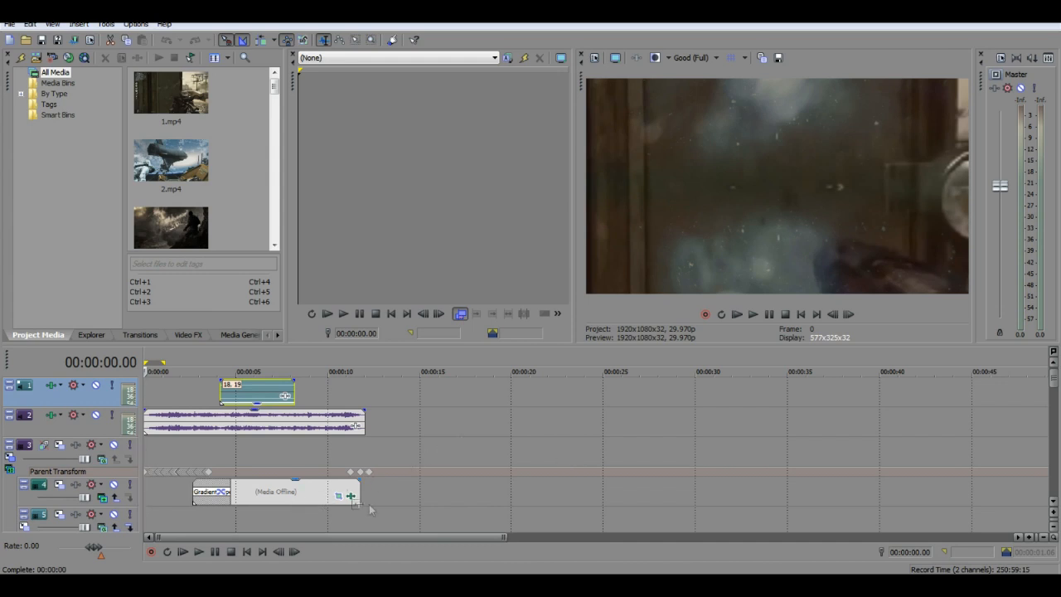
{"action": "mouse_move", "coordinate": [408, 433]}
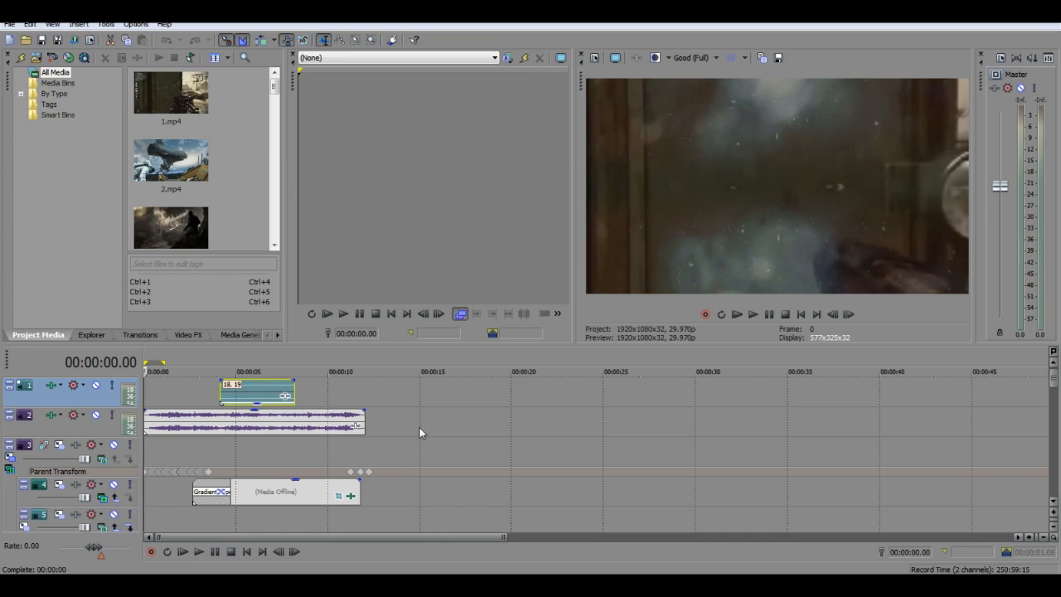
{"action": "mouse_move", "coordinate": [432, 424]}
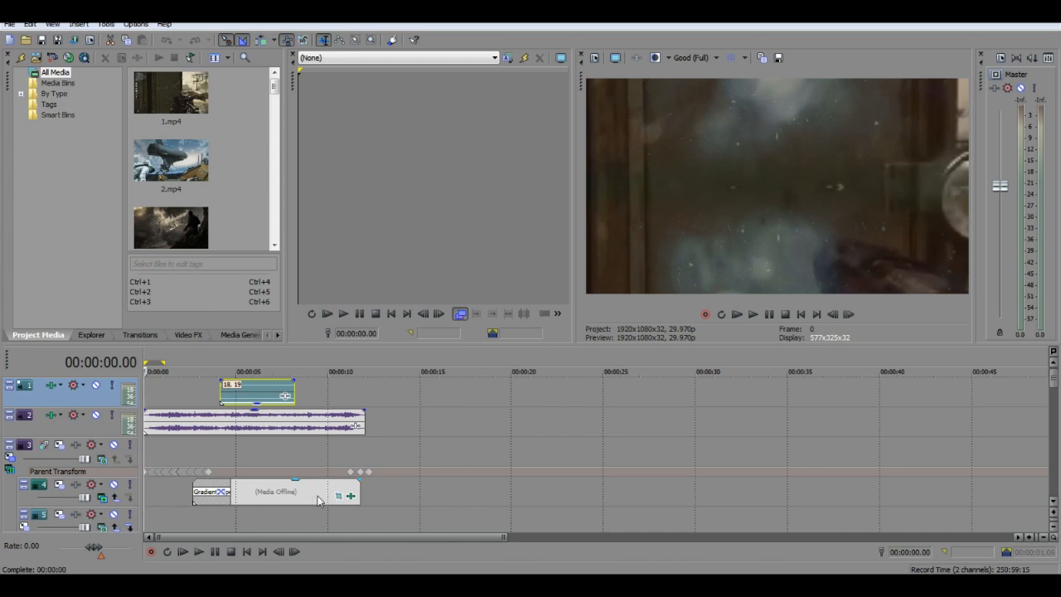
{"action": "mouse_move", "coordinate": [299, 505]}
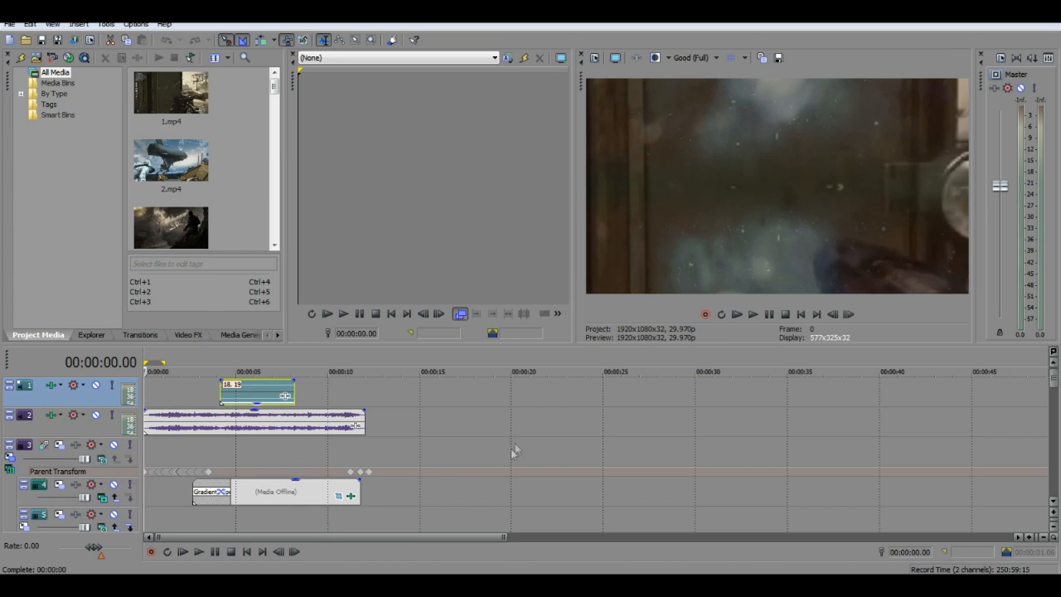
{"action": "mouse_move", "coordinate": [306, 407]}
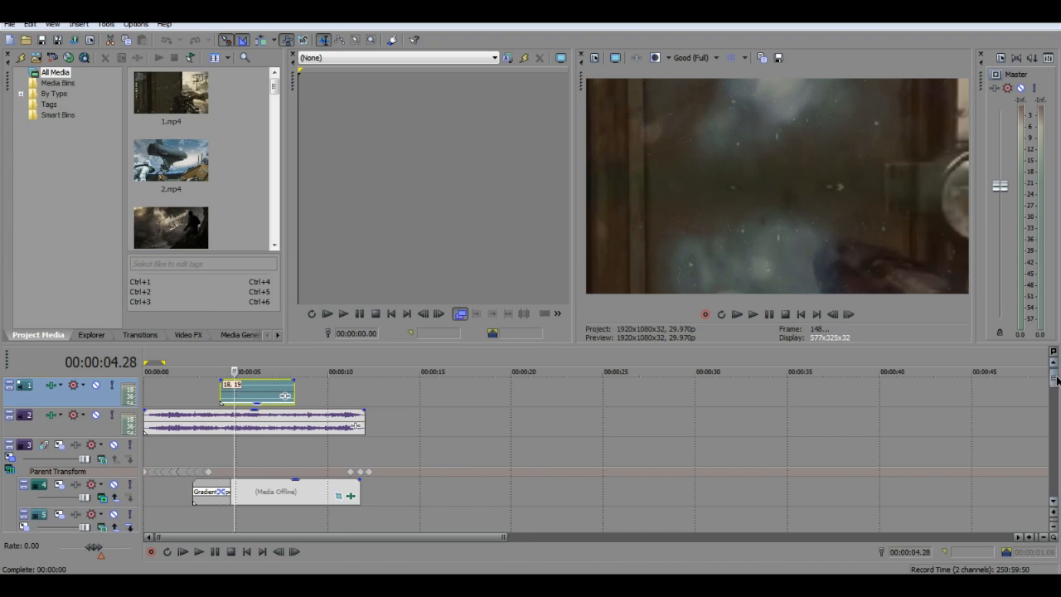
- Scroll the timeline to the lower tracks and select the name title event on track 7
{"action": "scroll", "scroll_direction": "down", "scroll_amount": 3}
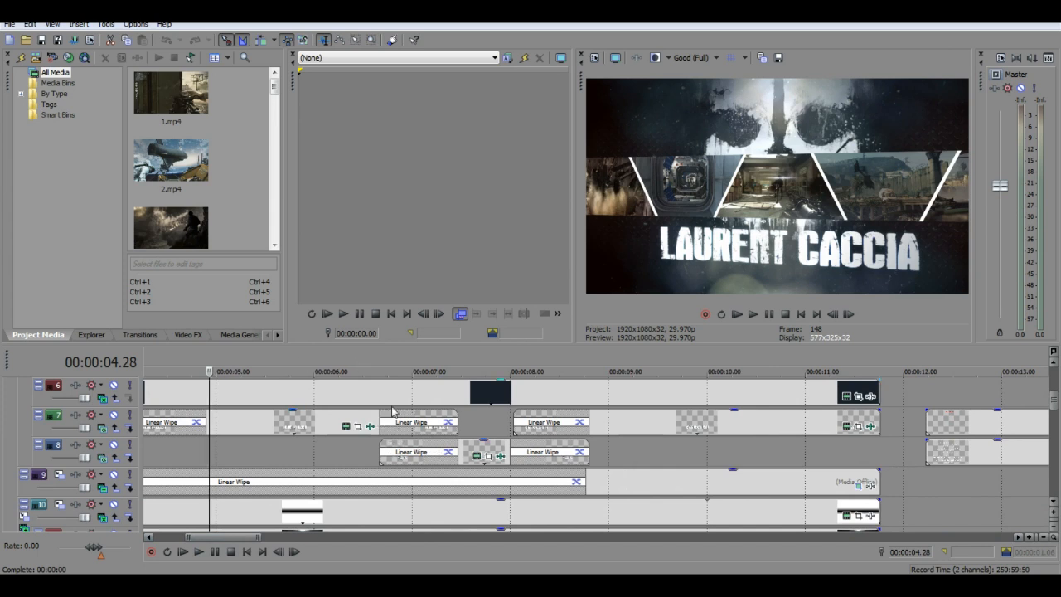
{"action": "mouse_move", "coordinate": [230, 425]}
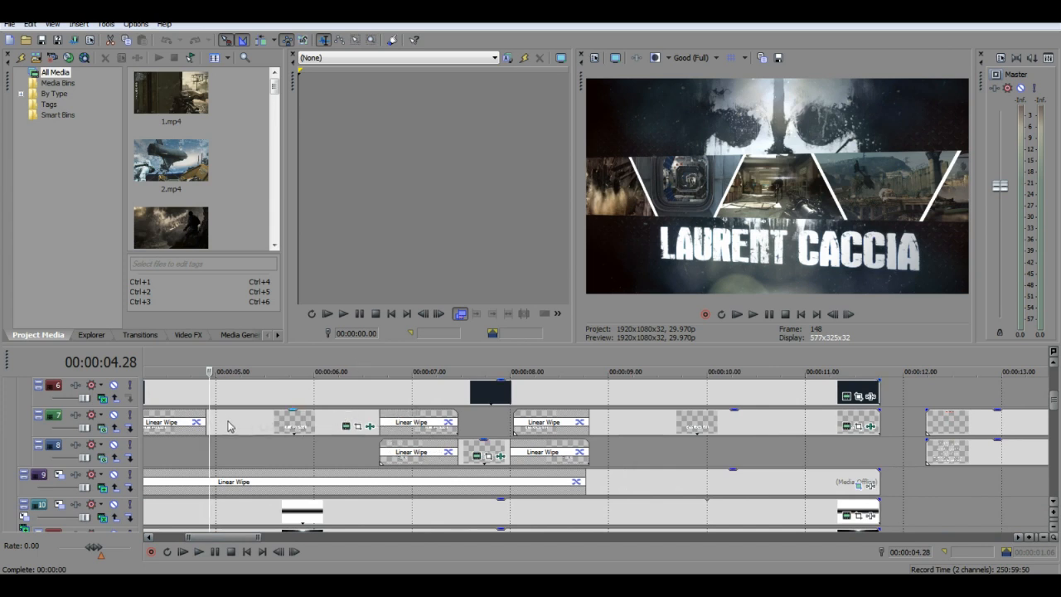
{"action": "left_click", "coordinate": [298, 426]}
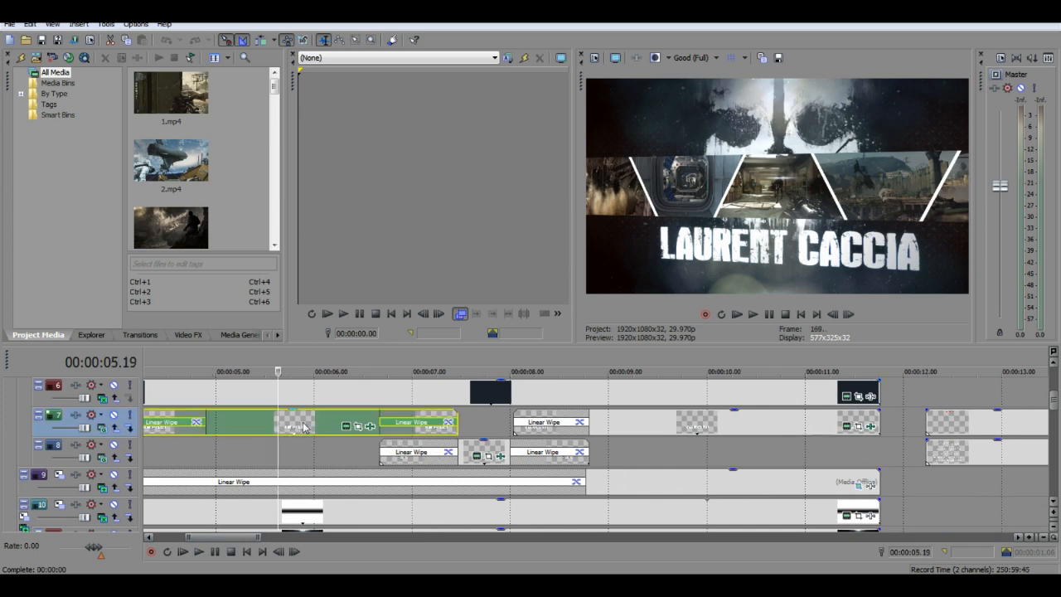
- Use Edit Generated Media on the track-7 title event to open Sony Titles & Text
{"action": "right_click", "coordinate": [302, 426]}
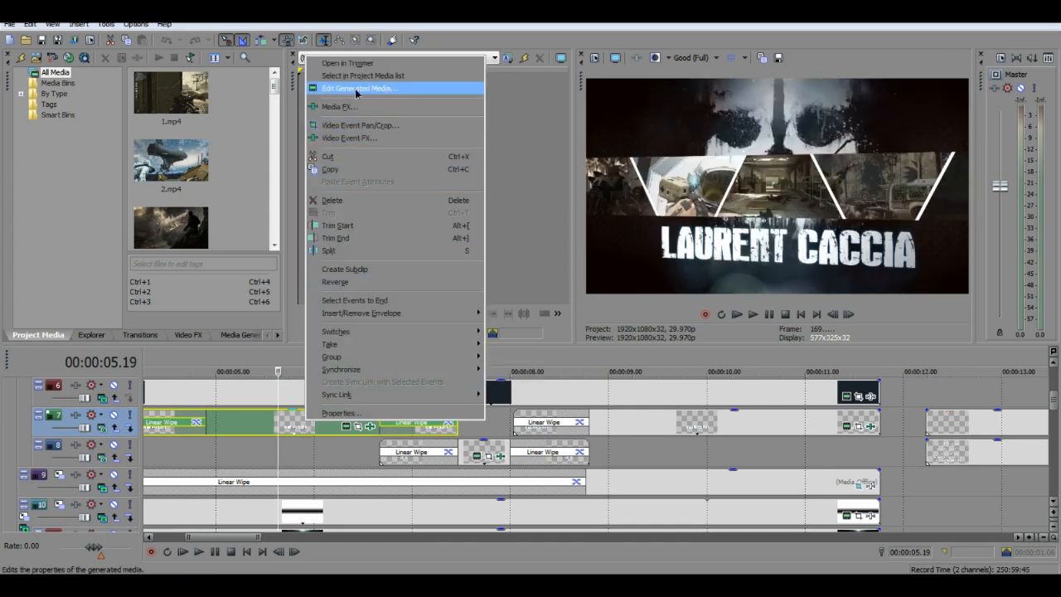
{"action": "left_click", "coordinate": [356, 88]}
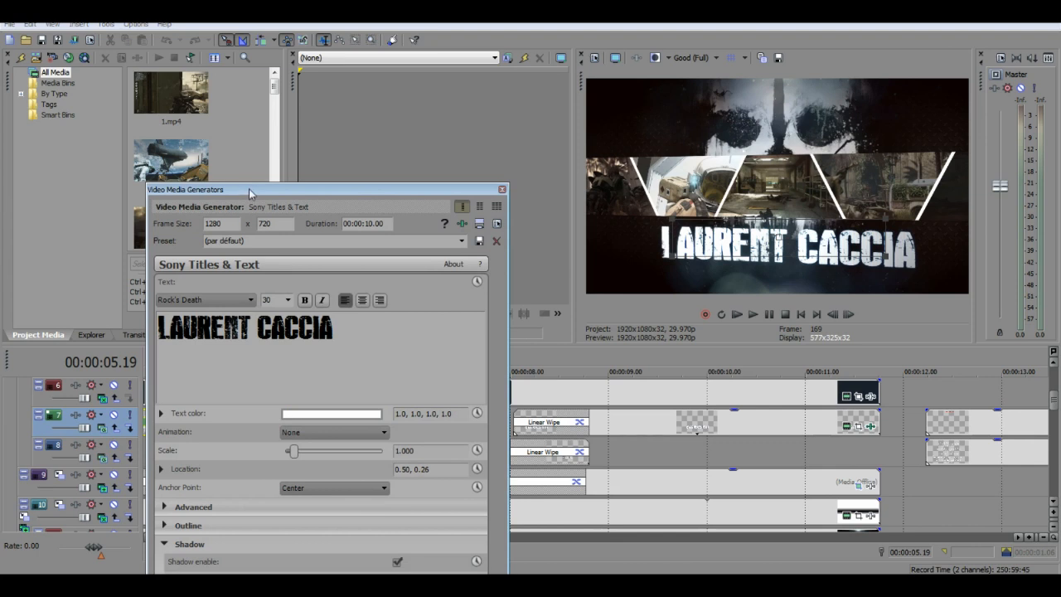
- Replace the title text with SQUISHY and change its text color to near-black
{"action": "left_click_drag", "start_coordinate": [249, 189], "coordinate": [249, 183]}
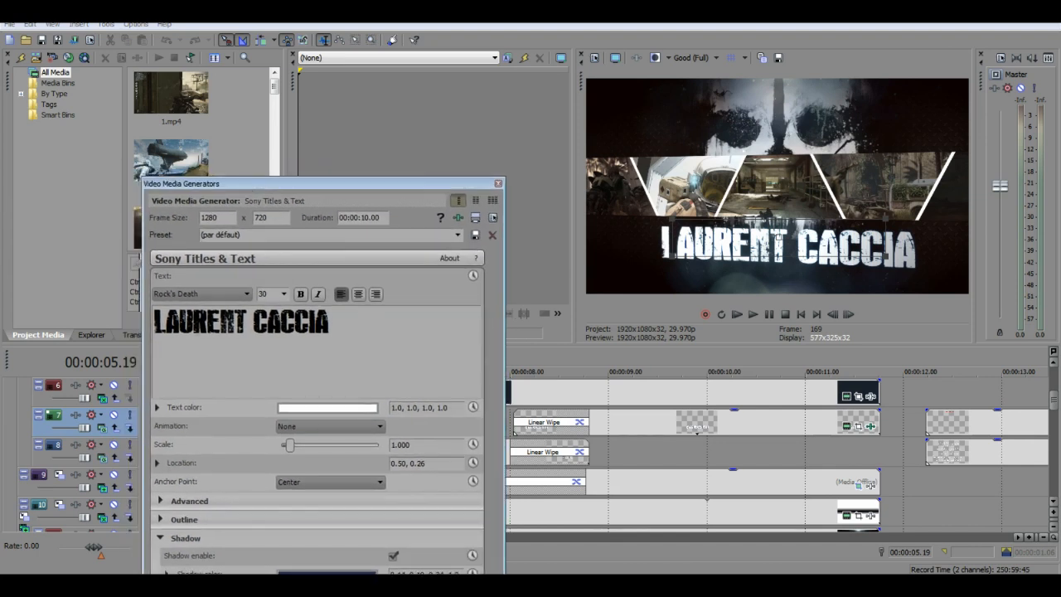
{"action": "triple_click", "coordinate": [241, 322]}
{"action": "type", "text": "SQUISH"}
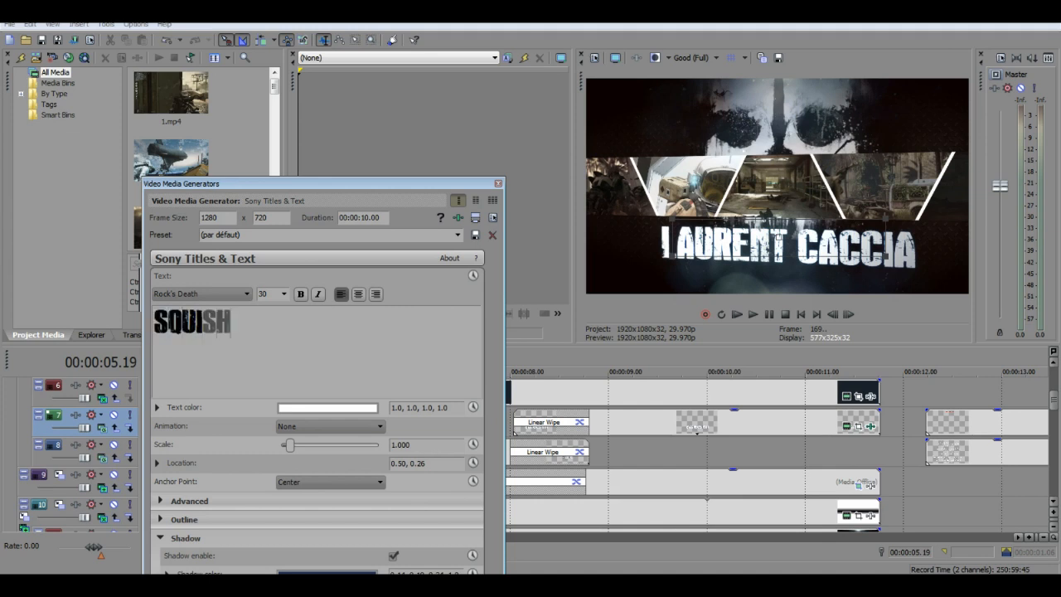
{"action": "type", "text": "Y"}
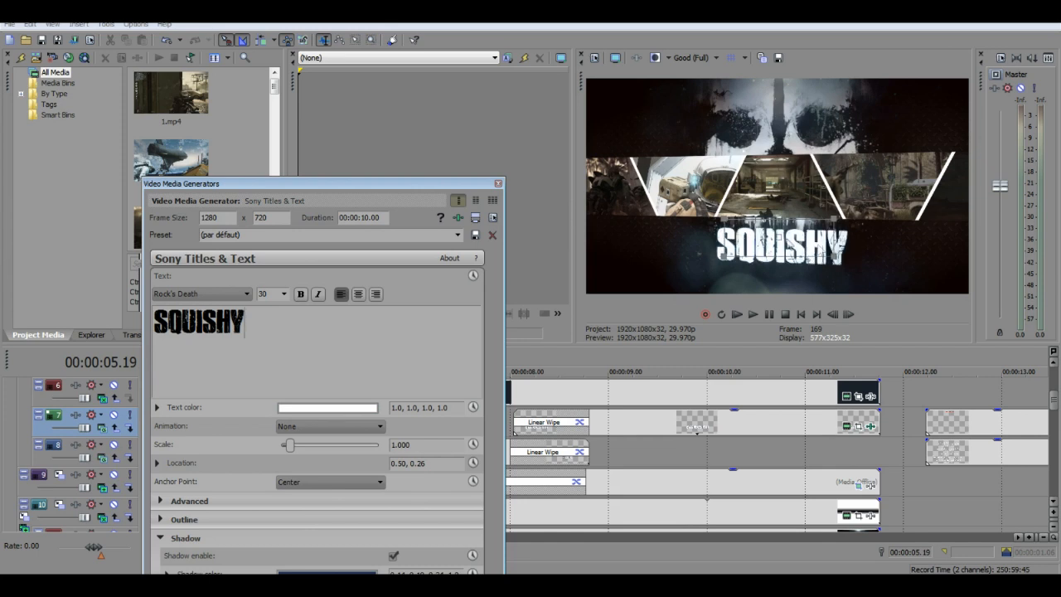
{"action": "left_click", "coordinate": [326, 407]}
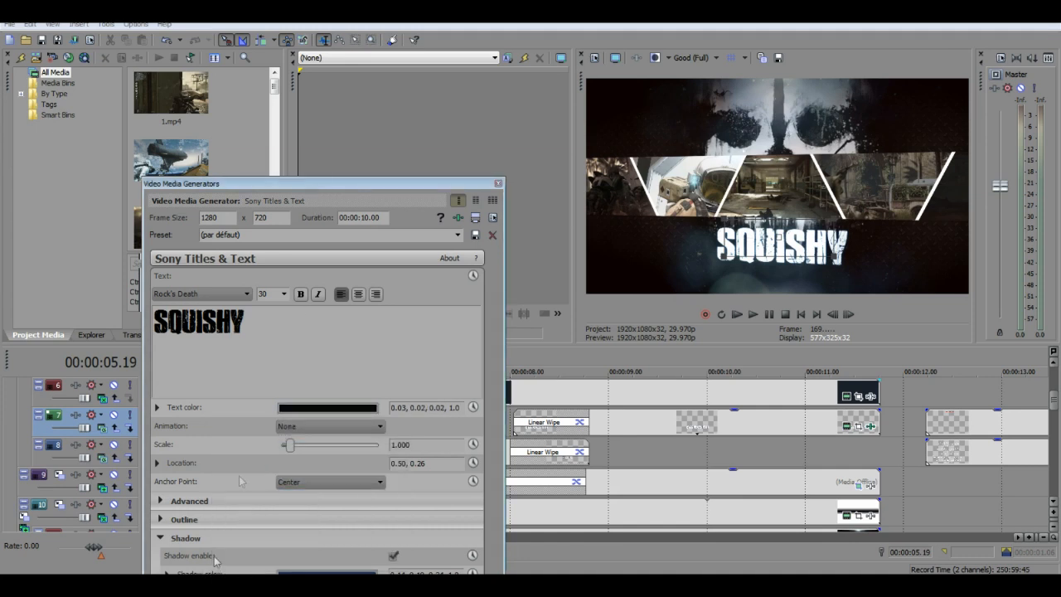
- Set the title's Outline width to 10.000 and close the title editor
{"action": "left_click", "coordinate": [184, 519]}
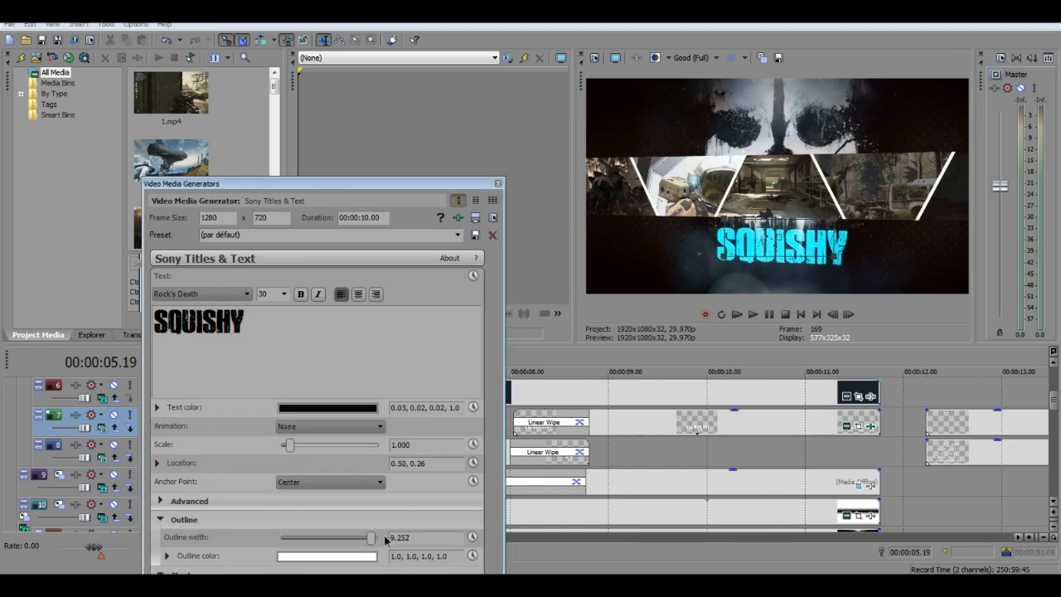
{"action": "left_click_drag", "start_coordinate": [371, 537], "coordinate": [379, 537]}
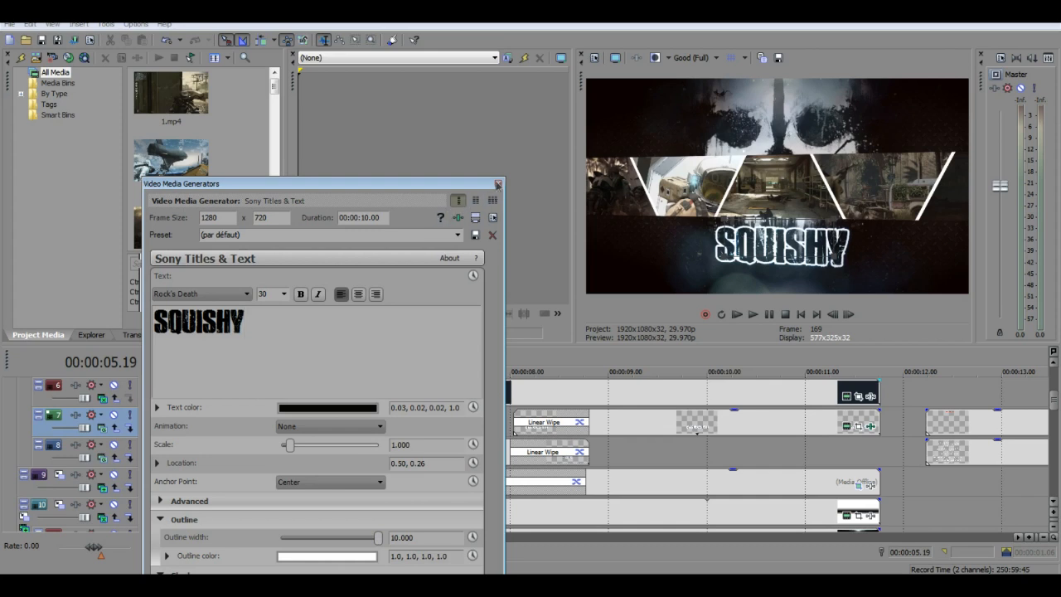
{"action": "left_click", "coordinate": [497, 183]}
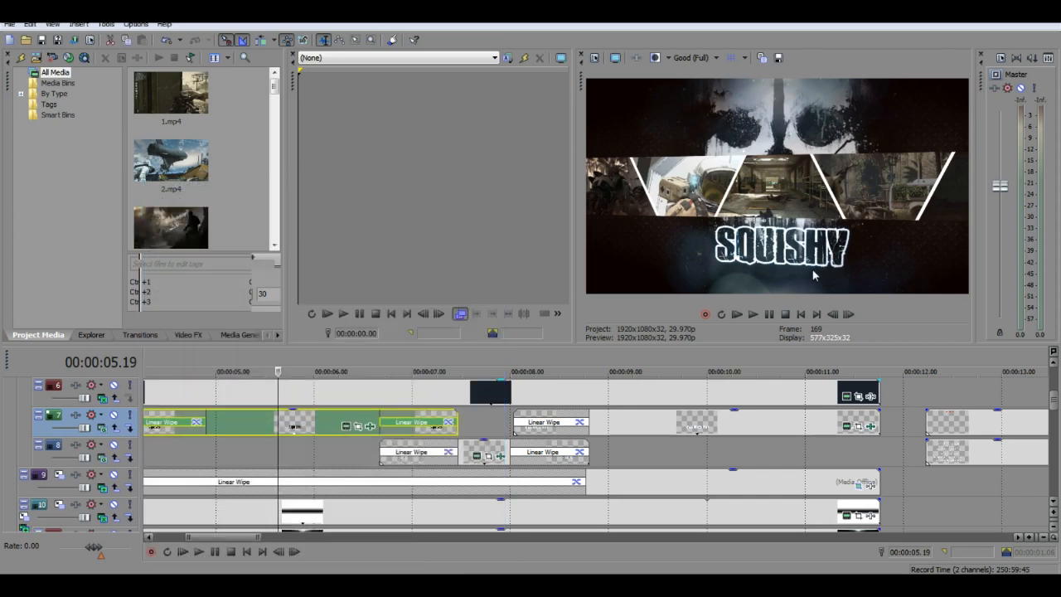
{"action": "mouse_move", "coordinate": [915, 264]}
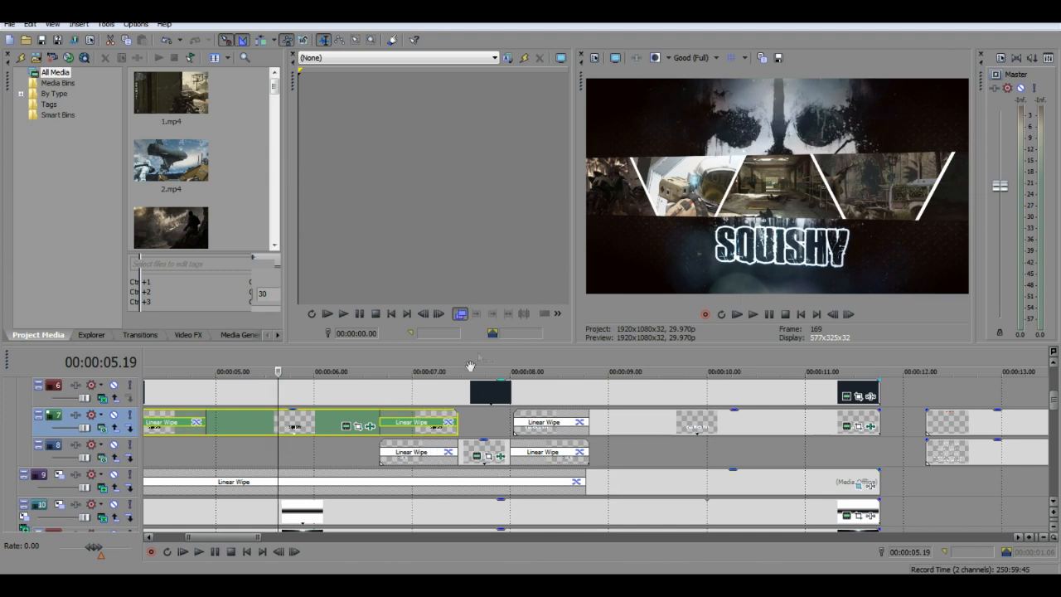
{"action": "mouse_move", "coordinate": [510, 344]}
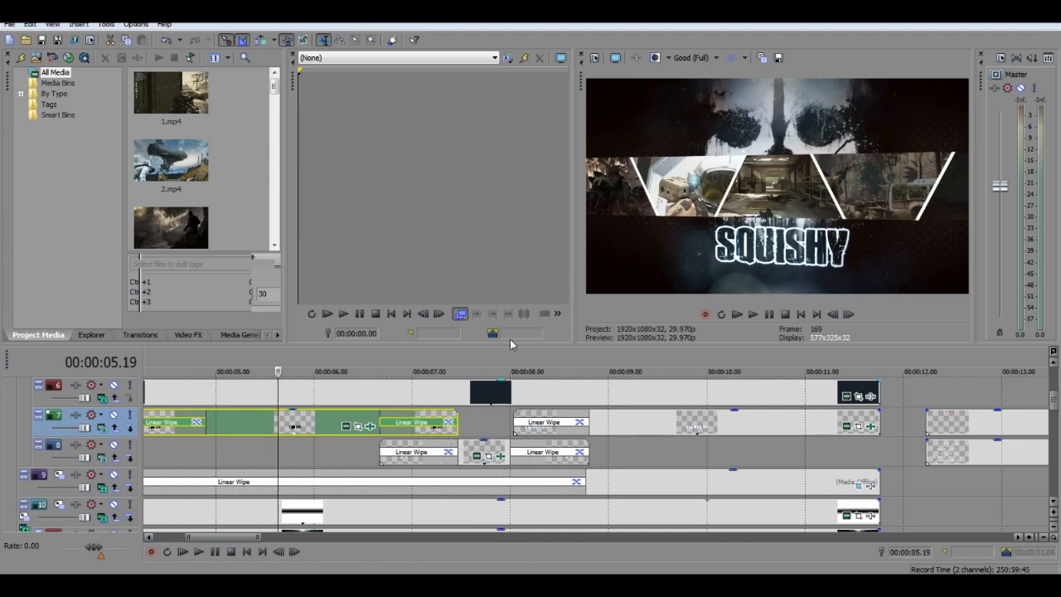
{"action": "left_click", "coordinate": [484, 371]}
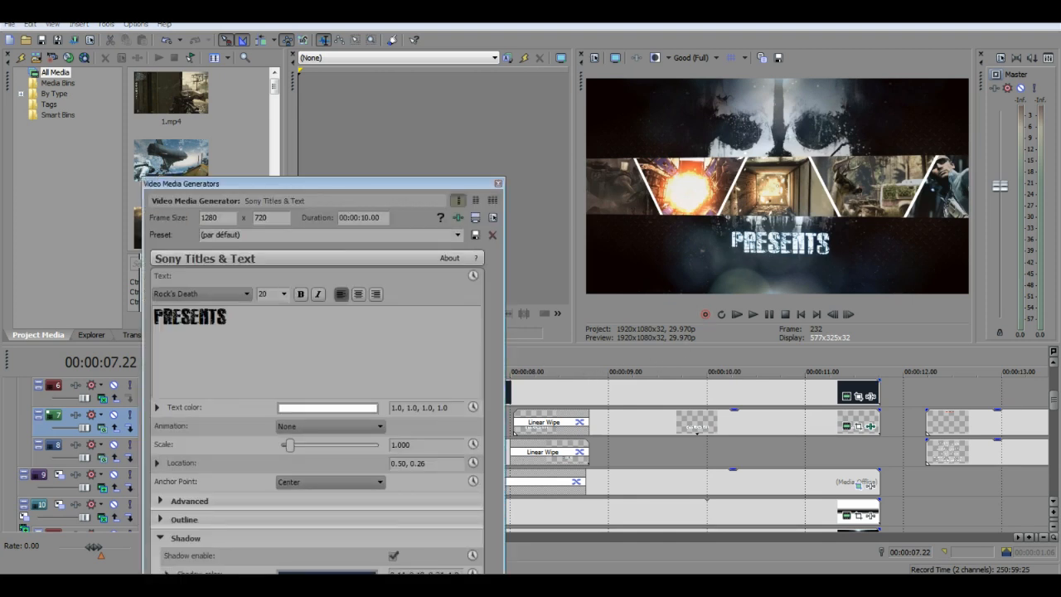
{"action": "left_click", "coordinate": [499, 184]}
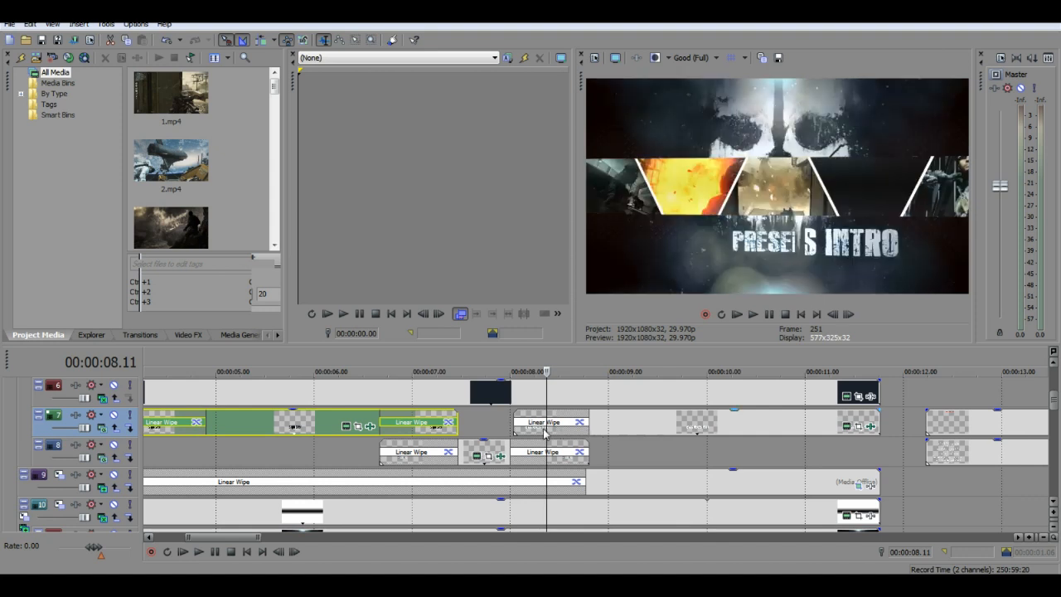
{"action": "mouse_move", "coordinate": [728, 282]}
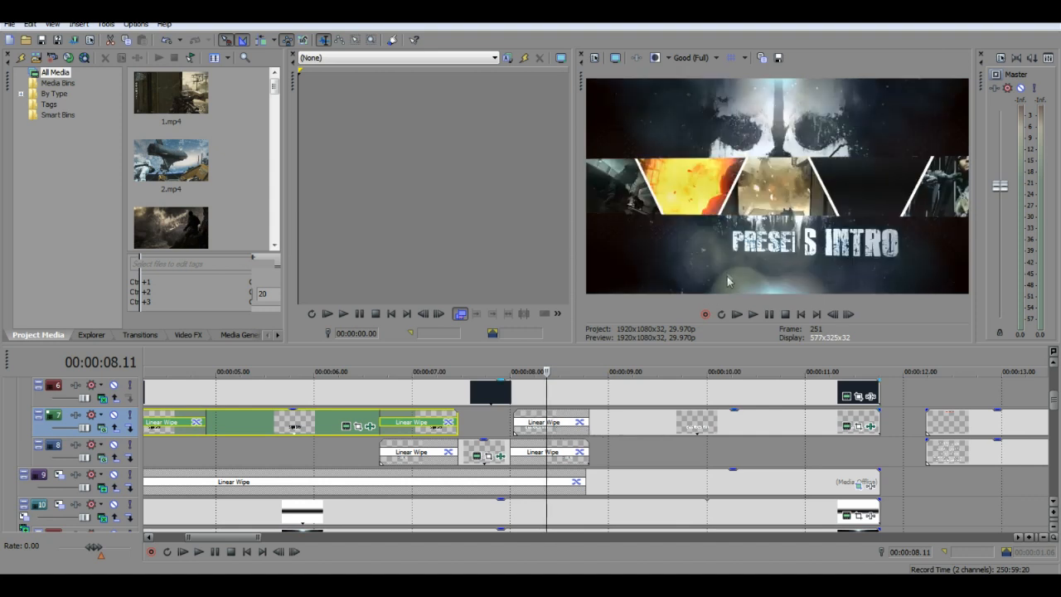
{"action": "mouse_move", "coordinate": [819, 227]}
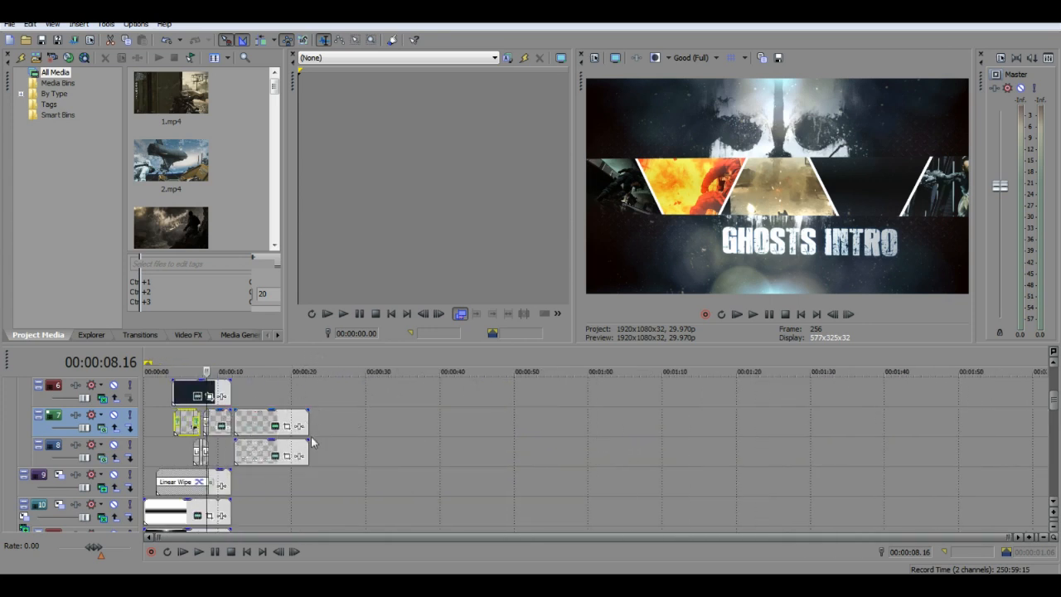
{"action": "mouse_move", "coordinate": [322, 363]}
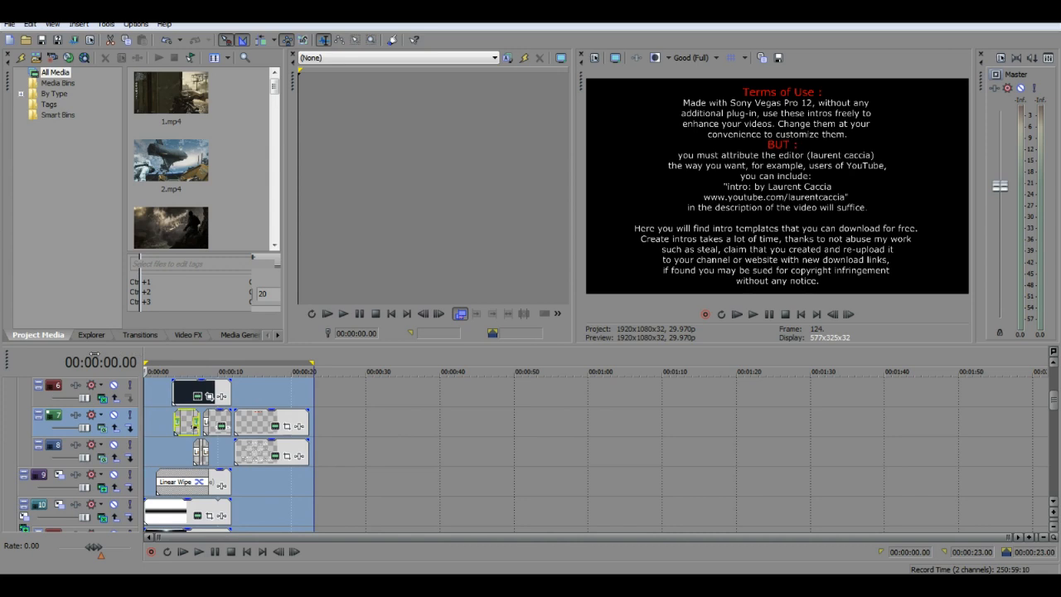
{"action": "mouse_move", "coordinate": [421, 401]}
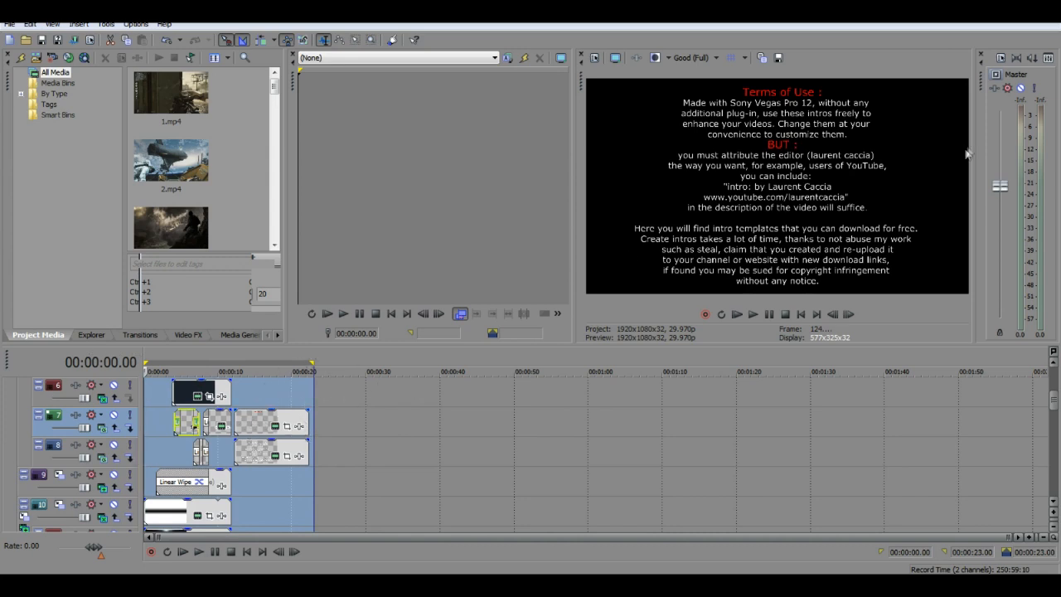
- Select and delete the Terms of Use events after the intro
{"action": "left_click", "coordinate": [269, 422]}
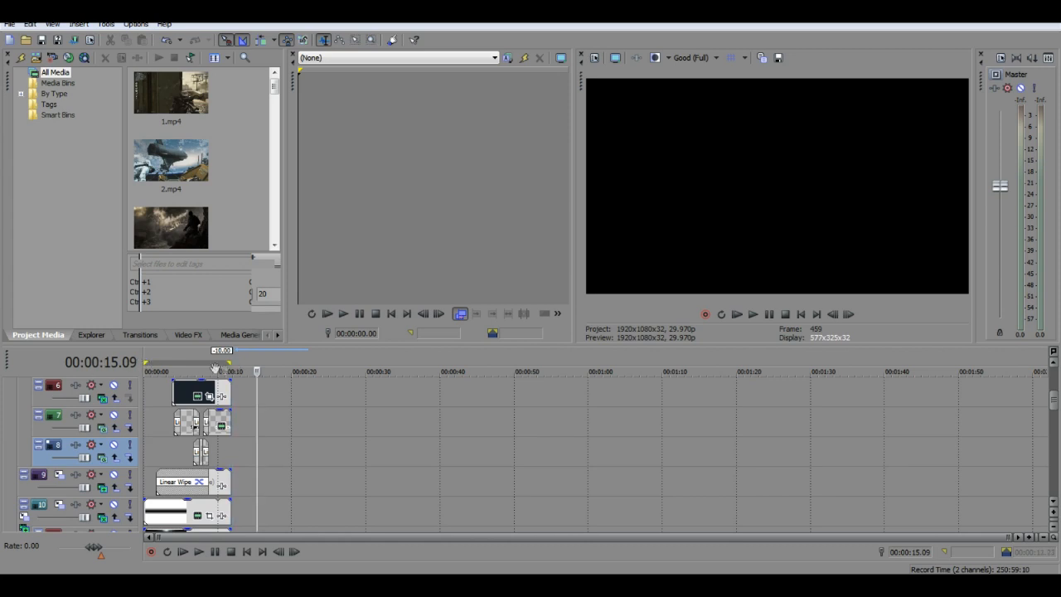
{"action": "mouse_move", "coordinate": [306, 441]}
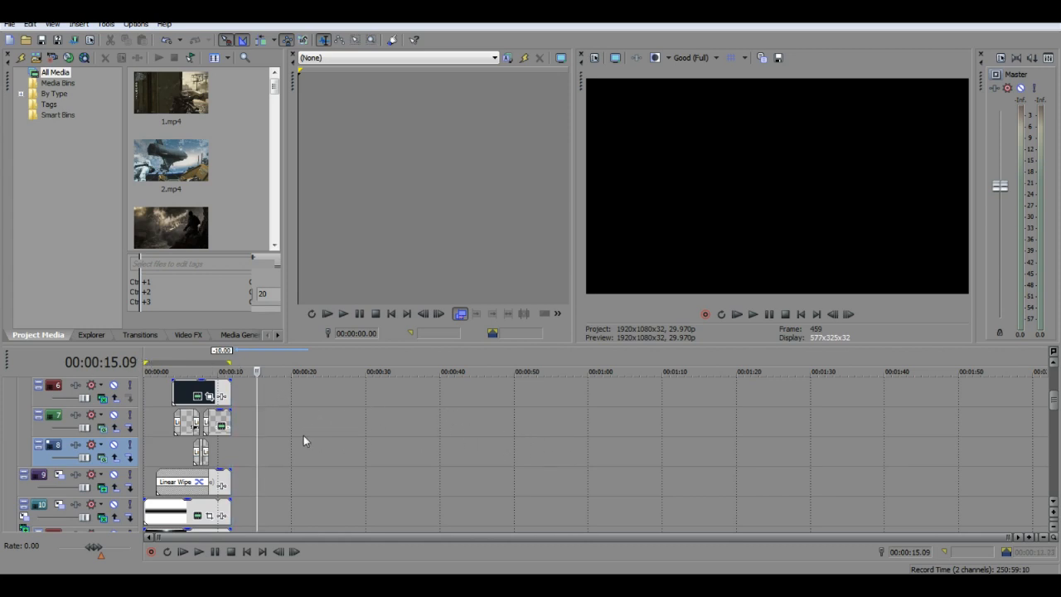
{"action": "mouse_move", "coordinate": [442, 436]}
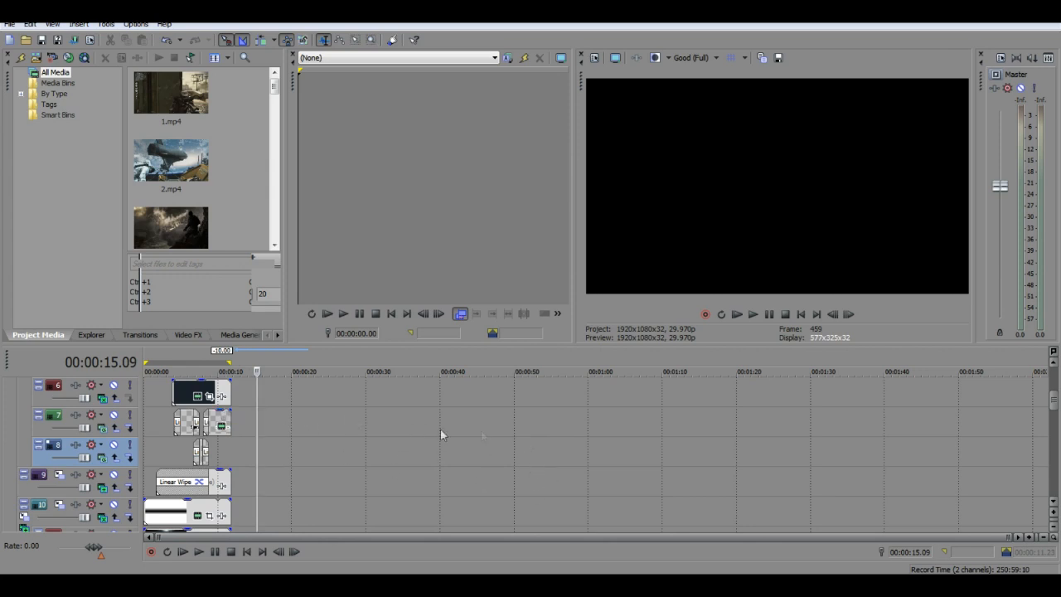
{"action": "mouse_move", "coordinate": [617, 455]}
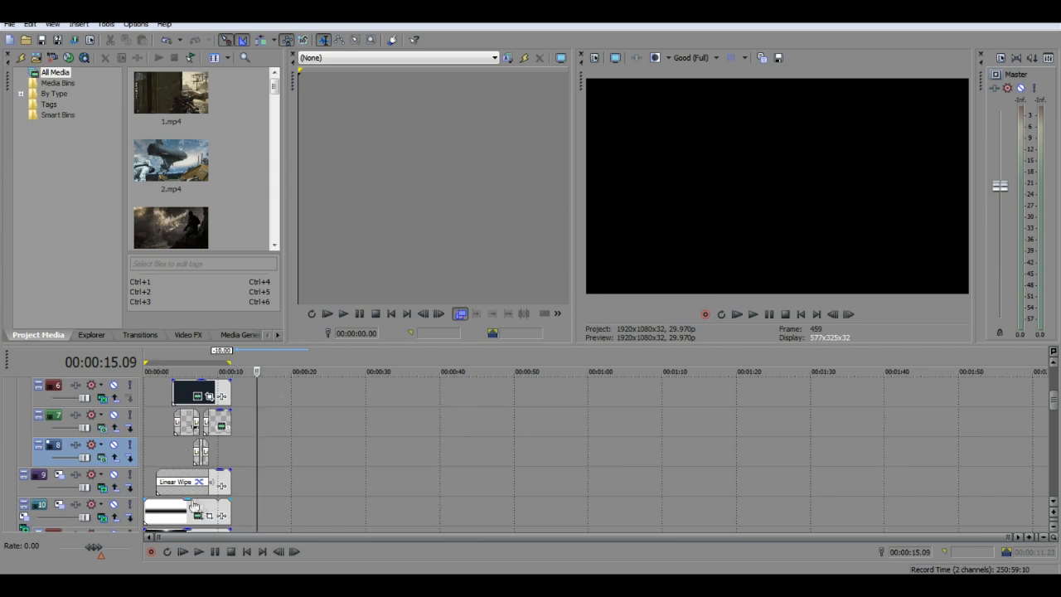
- Render As codghosts.mp4 with Sony AVC Internet 1920x1080-30p, and browse for a save location
{"action": "left_click", "coordinate": [9, 23]}
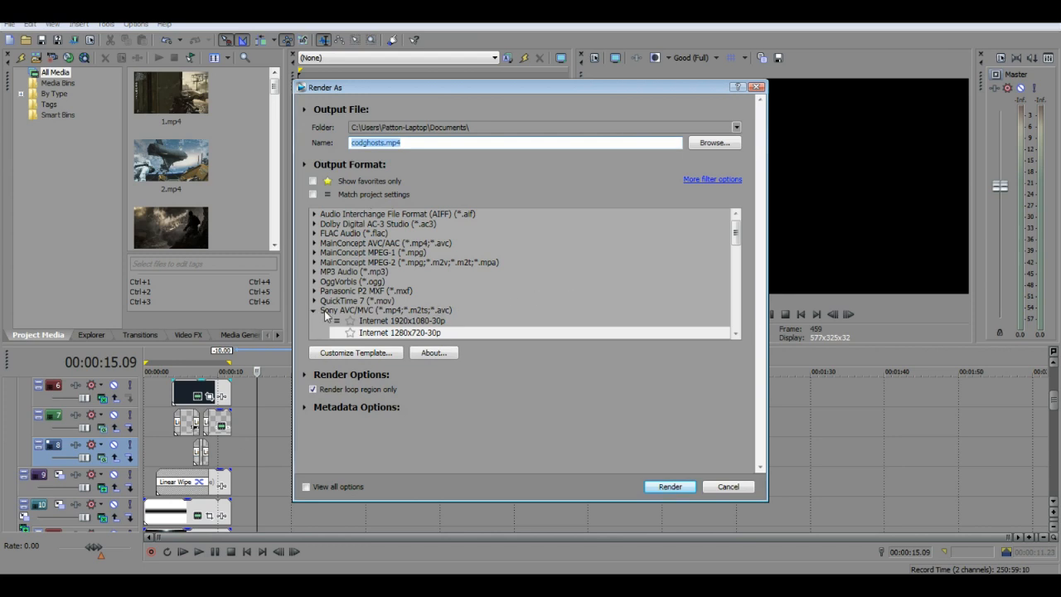
{"action": "mouse_move", "coordinate": [412, 320]}
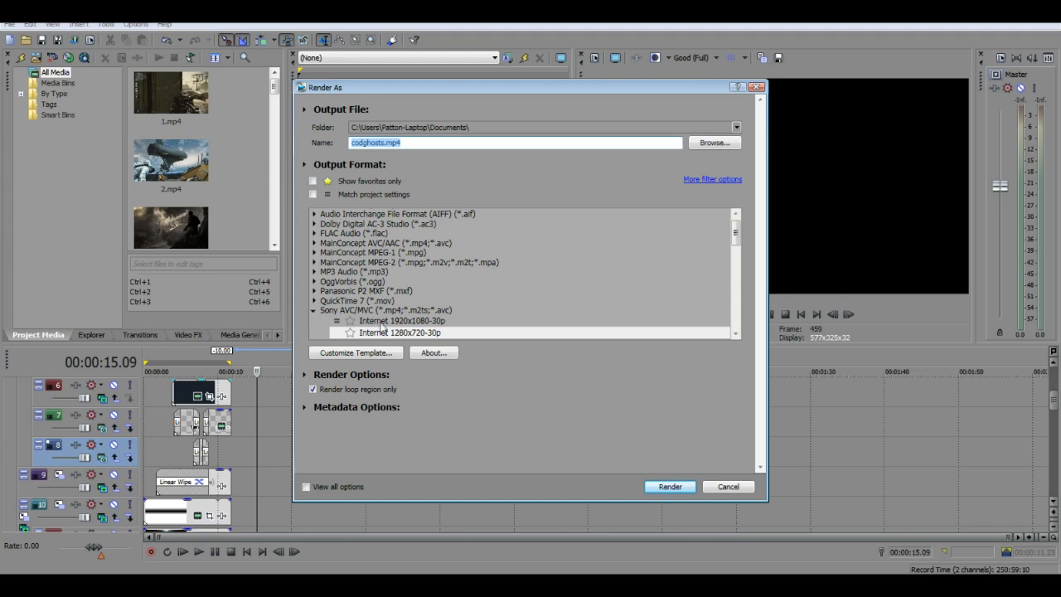
{"action": "left_click", "coordinate": [402, 321]}
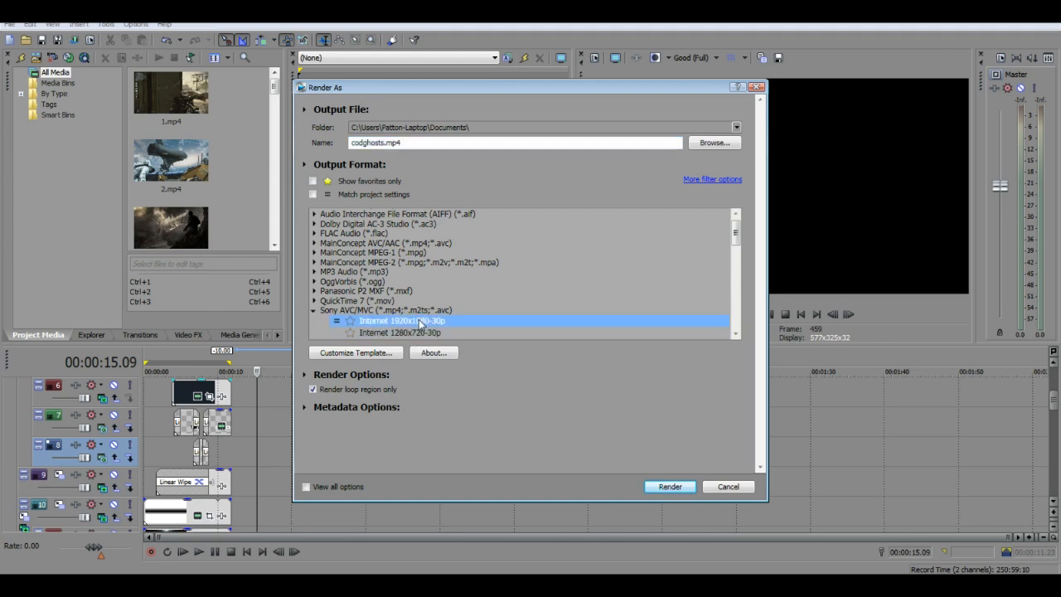
{"action": "mouse_move", "coordinate": [431, 331]}
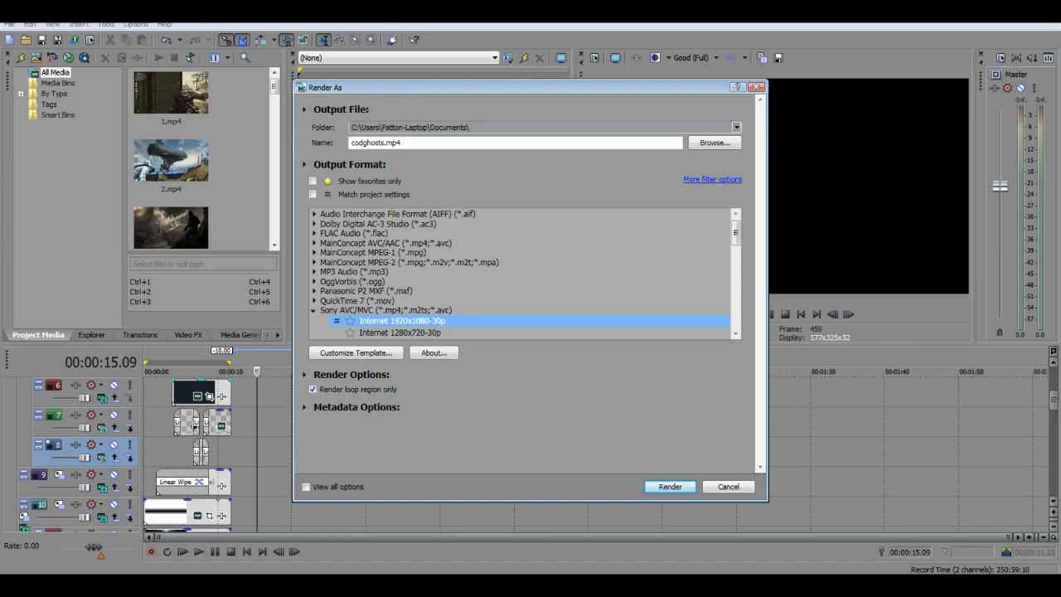
{"action": "left_click", "coordinate": [713, 142]}
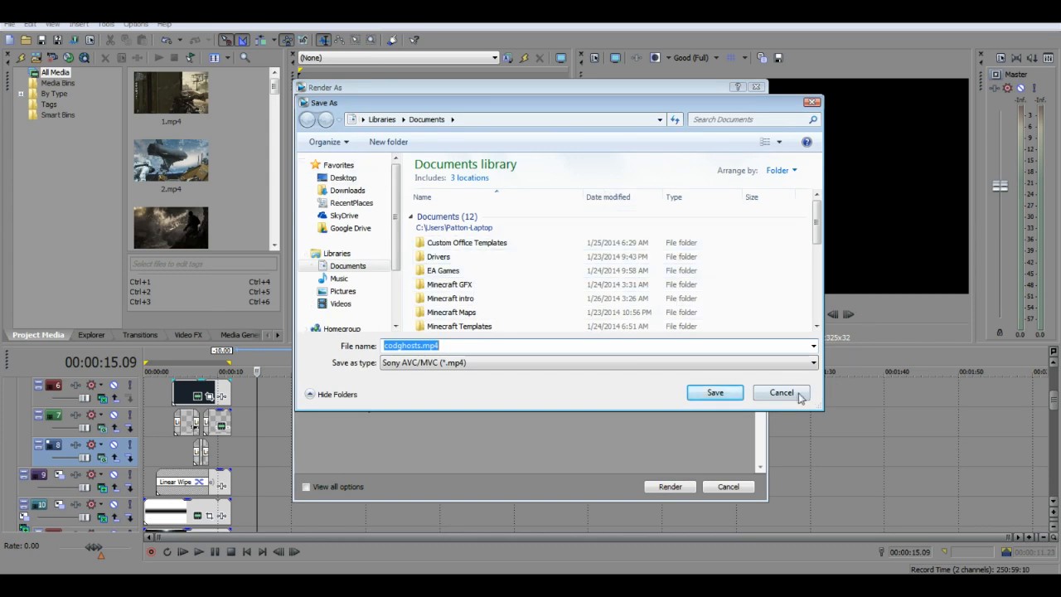
- Cancel the Save As browser and close the Render As window
{"action": "left_click", "coordinate": [780, 392]}
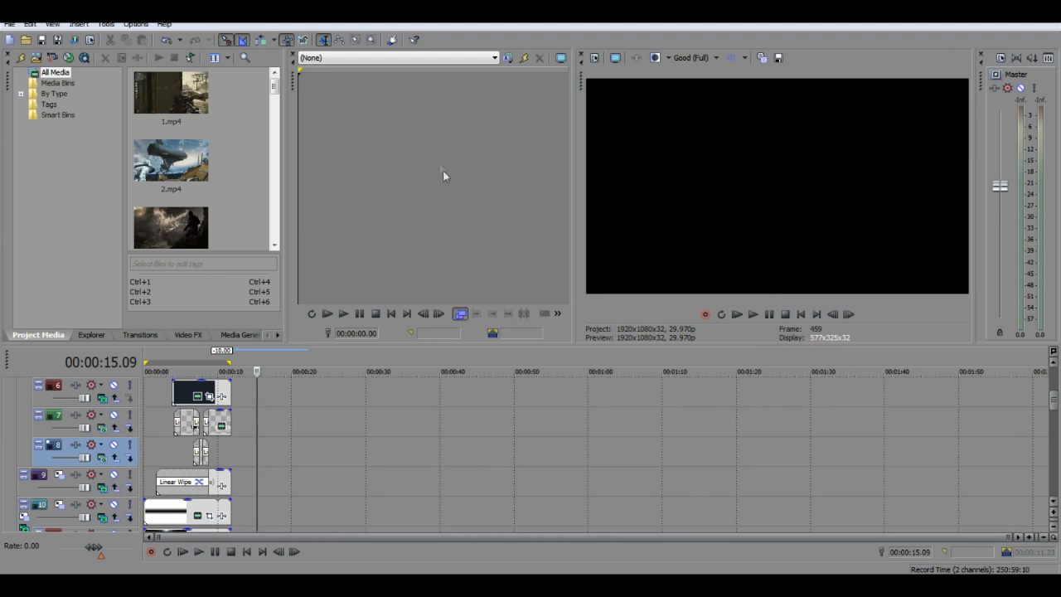
{"action": "mouse_move", "coordinate": [431, 238]}
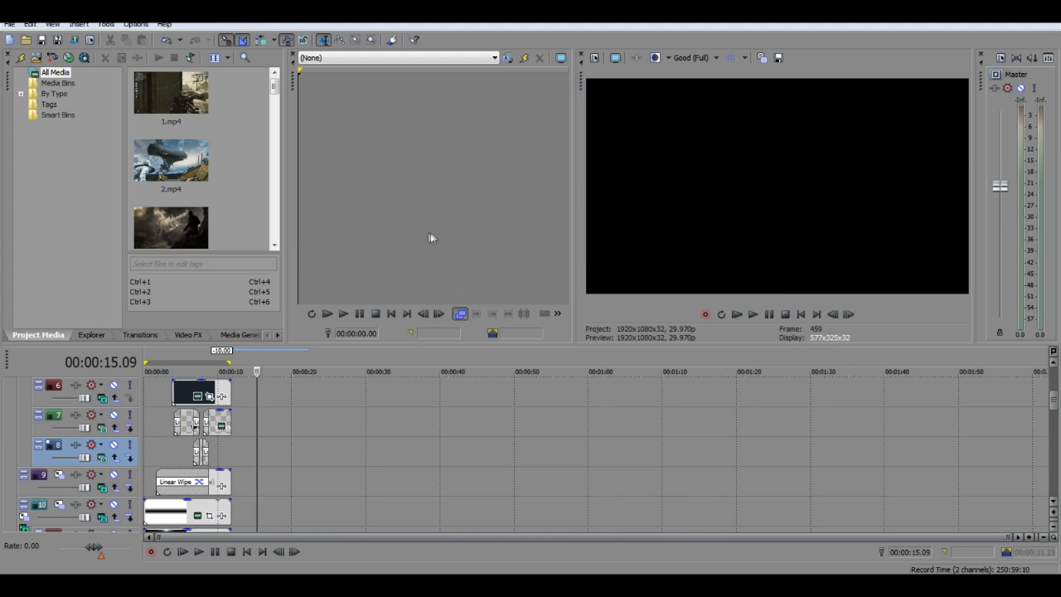
{"action": "mouse_move", "coordinate": [531, 252]}
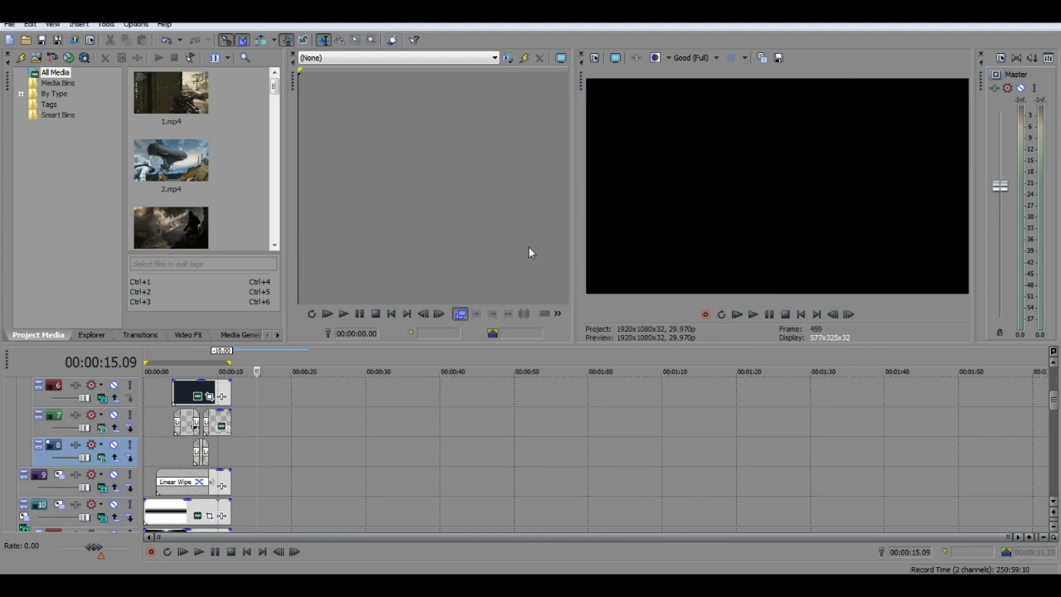
{"action": "mouse_move", "coordinate": [516, 264]}
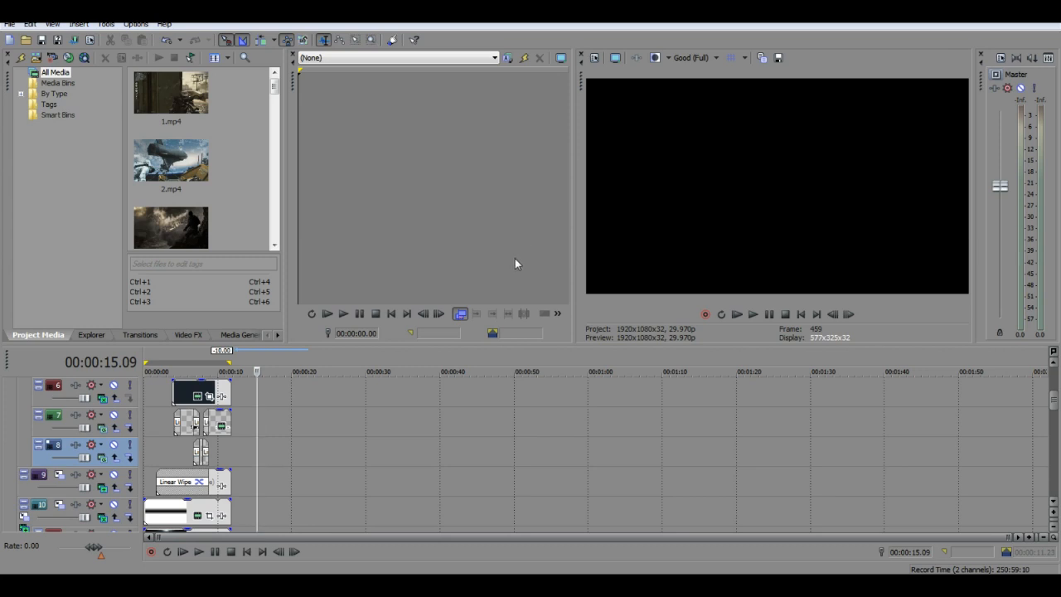
{"action": "mouse_move", "coordinate": [584, 395]}
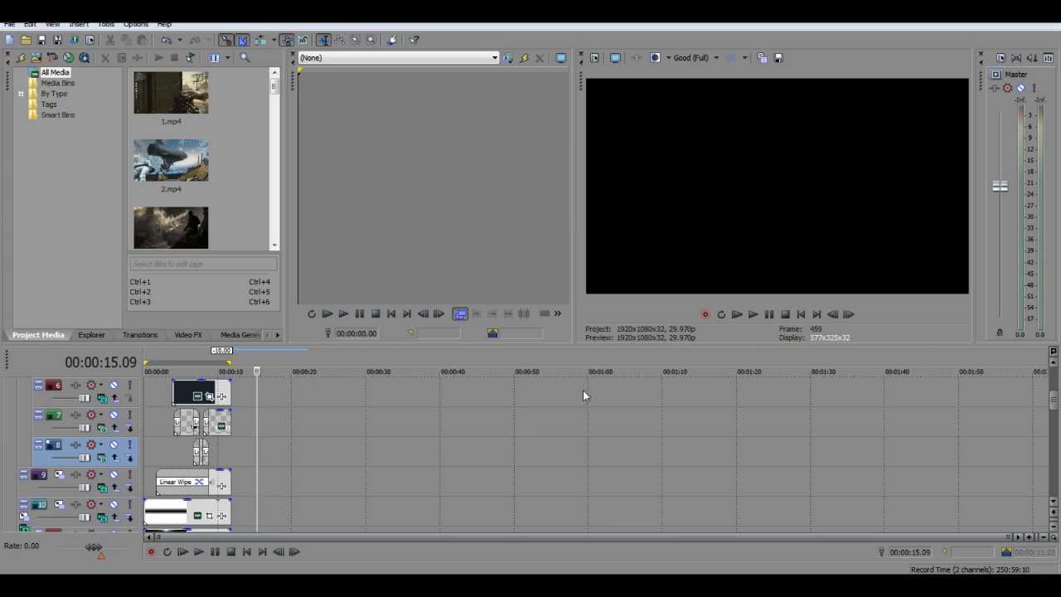
{"action": "mouse_move", "coordinate": [580, 402]}
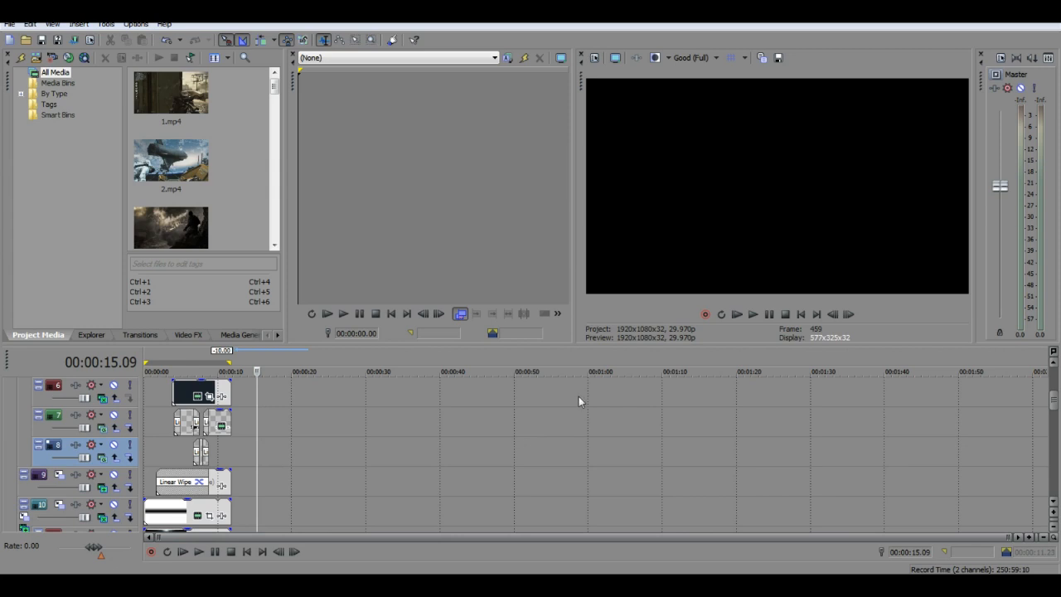
{"action": "mouse_move", "coordinate": [531, 519]}
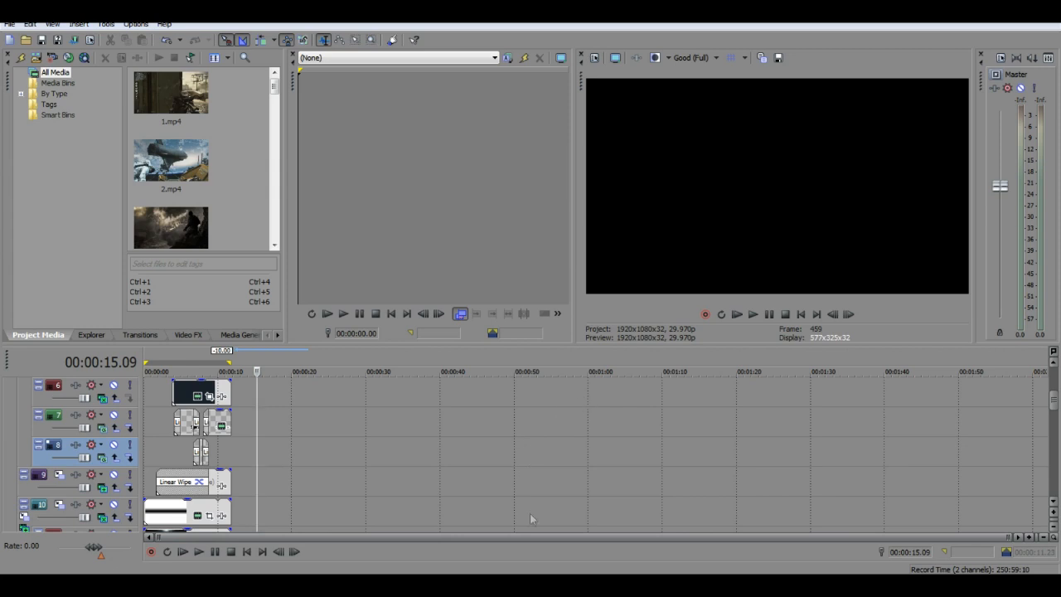